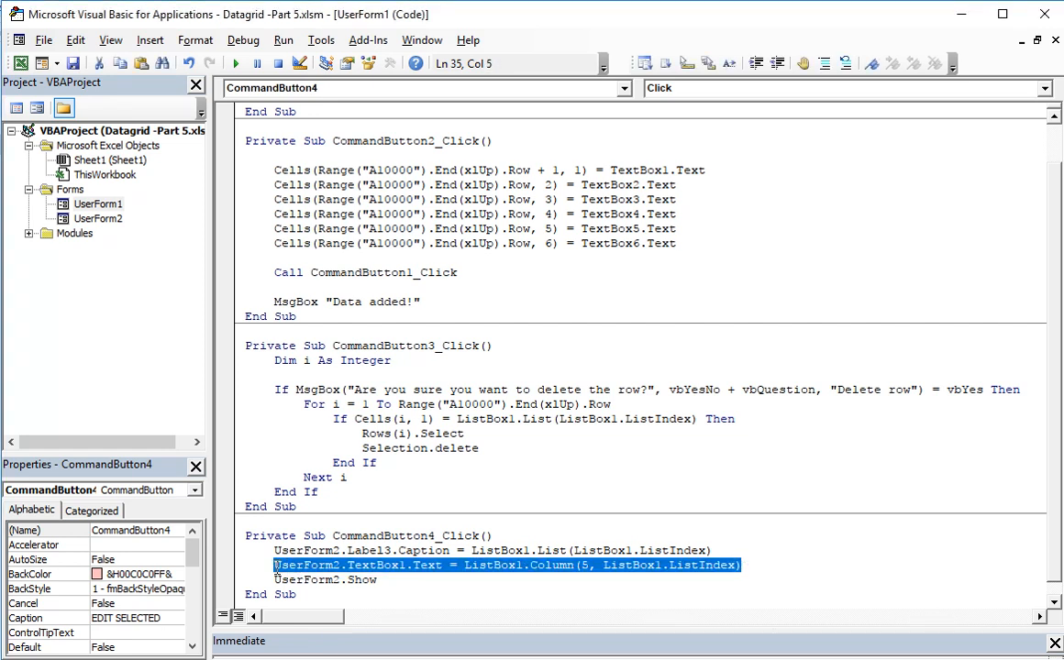
Step: Leave the UserForm2-opening code as written and return to the Excel sales worksheet
click(747, 564)
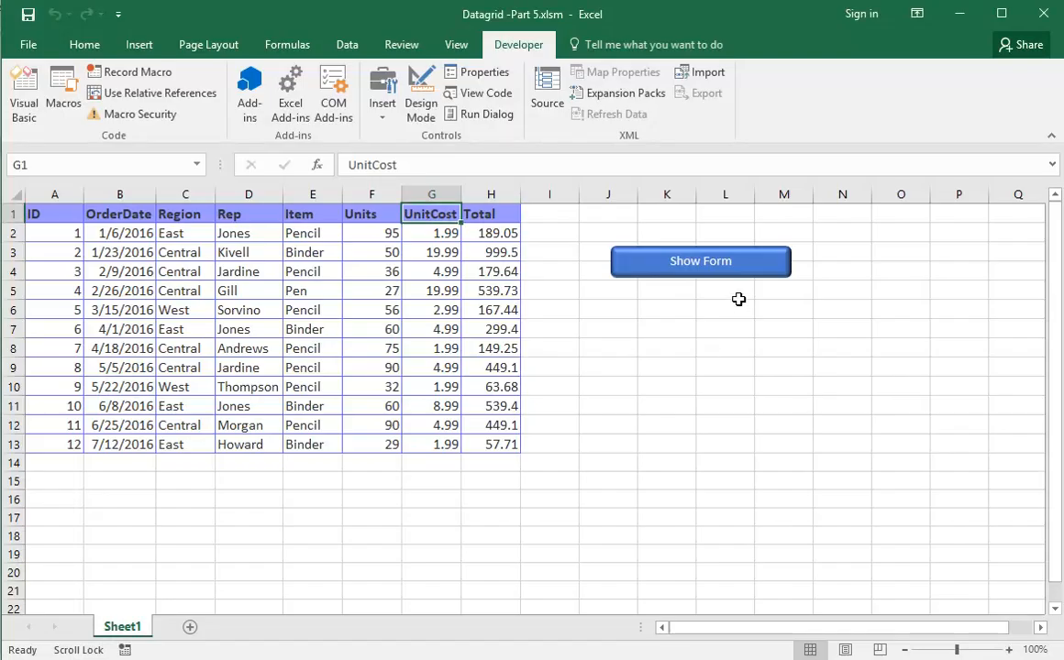
Step: Run the data entry form, select record 4, and open its edit form
click(699, 260)
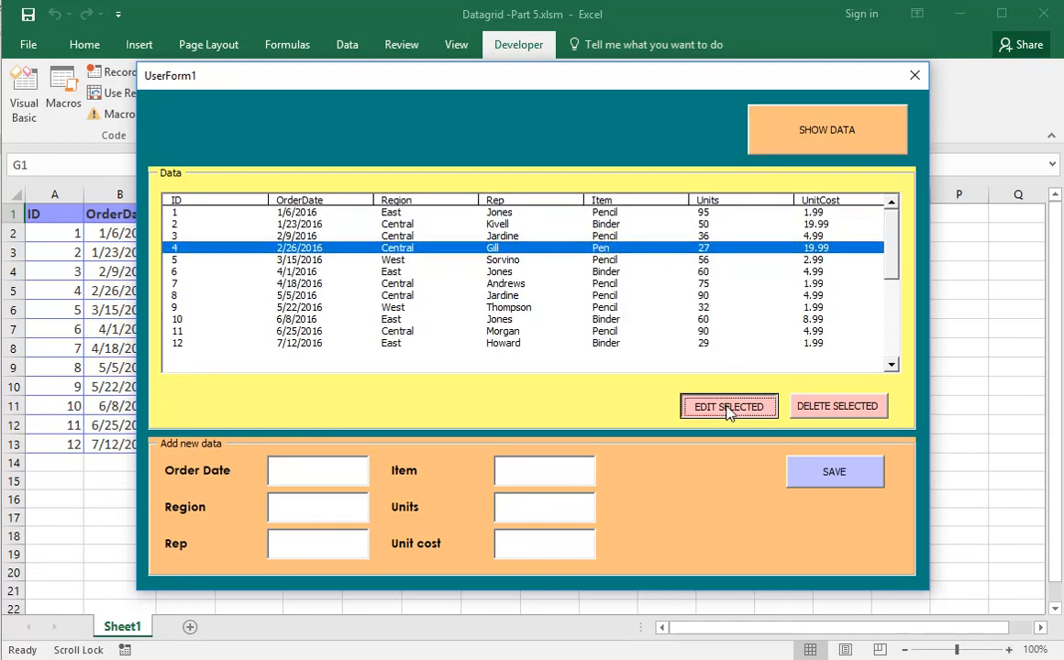
click(728, 406)
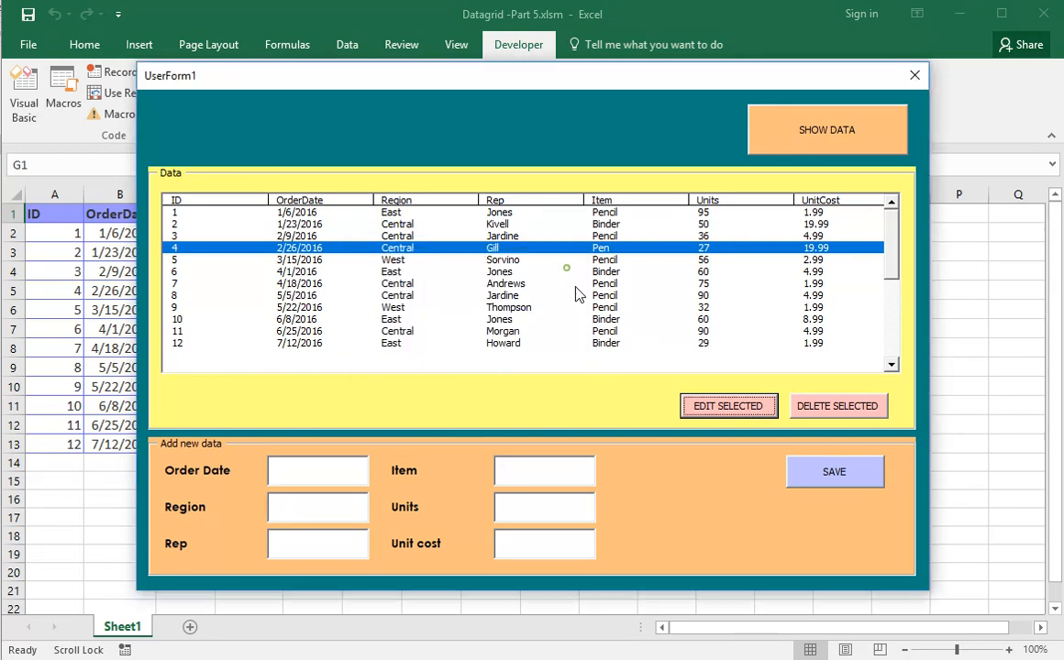
click(728, 405)
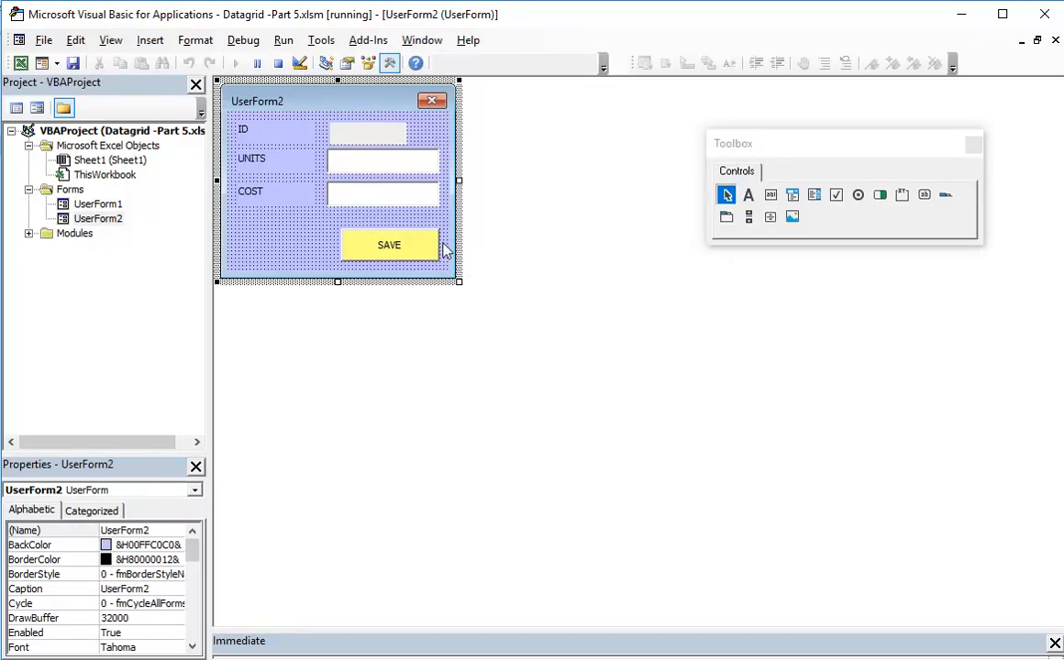
Step: Review the EDIT SELECTED code, check UserForm2's ID label name, and reopen UserForm1
double_click(99, 203)
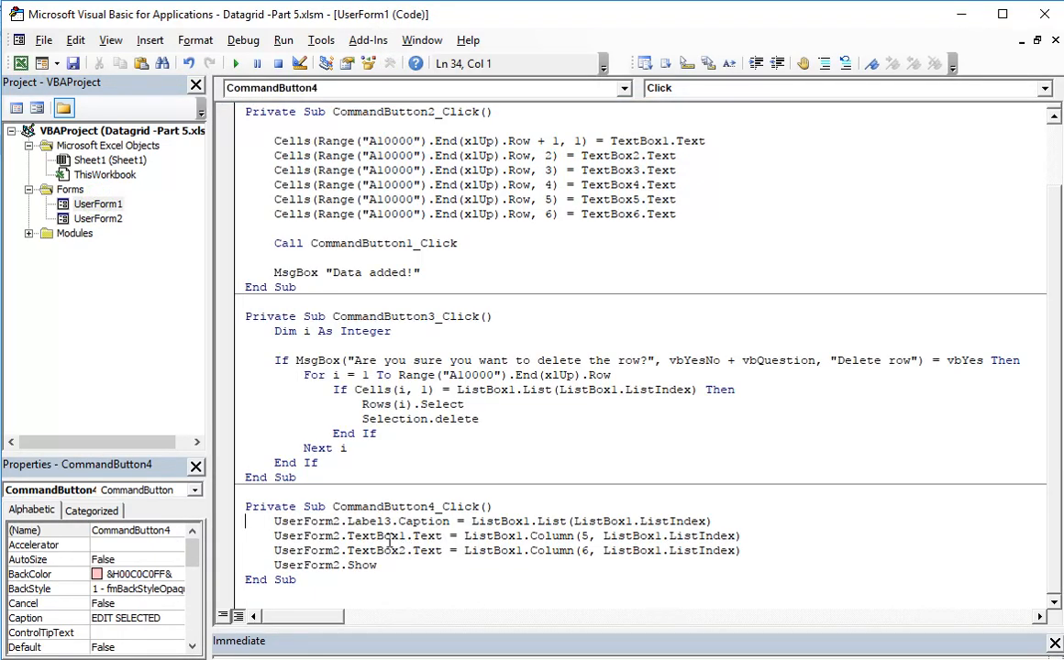
double_click(366, 521)
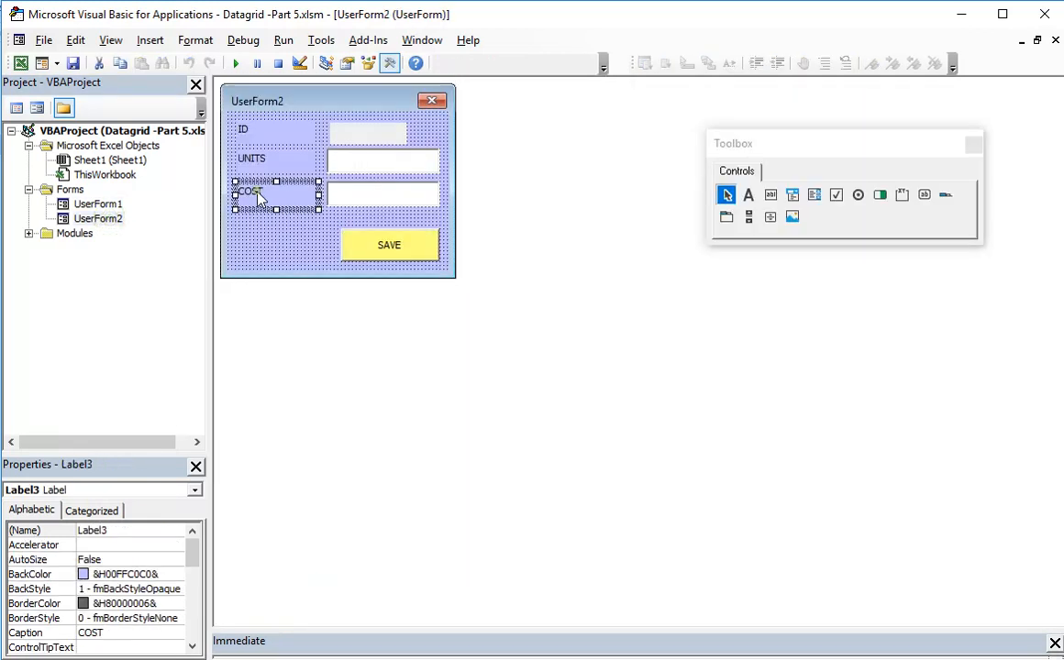
click(376, 138)
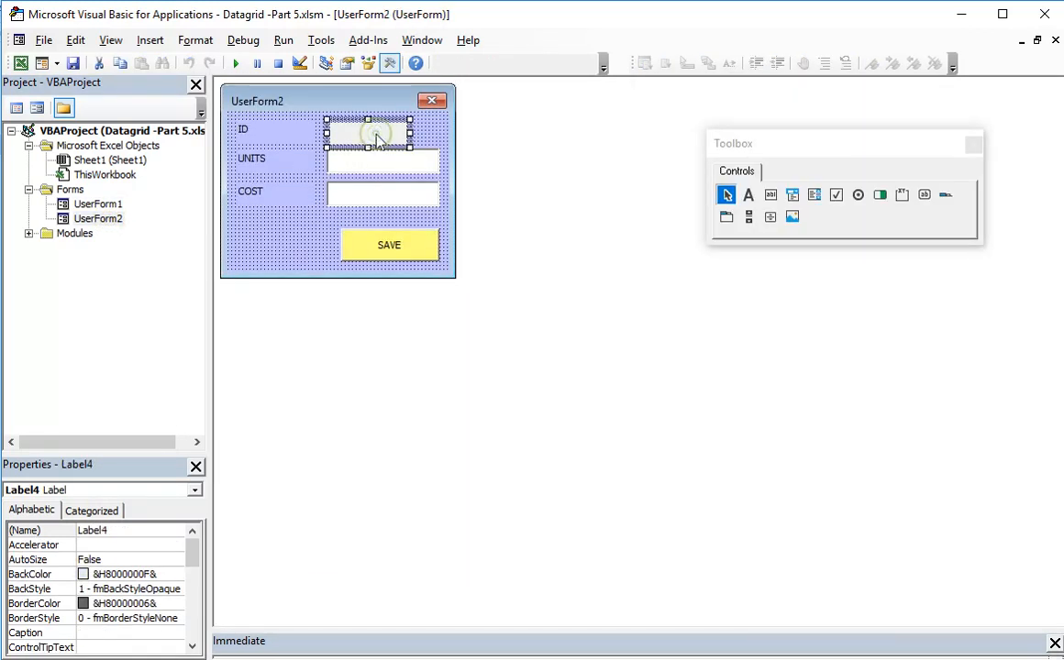
click(98, 204)
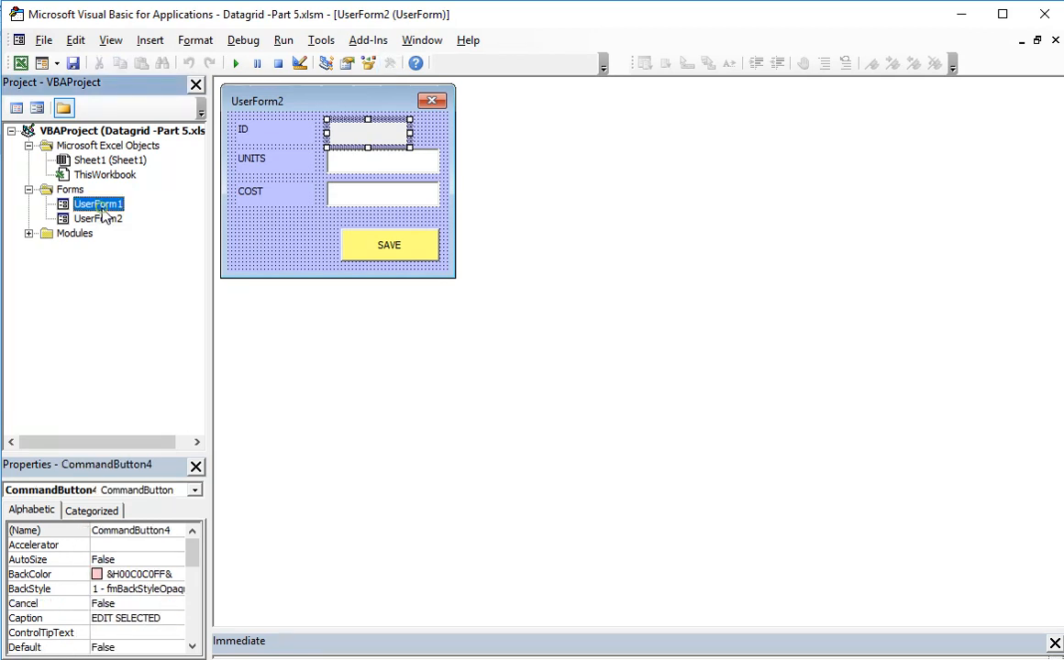
double_click(97, 204)
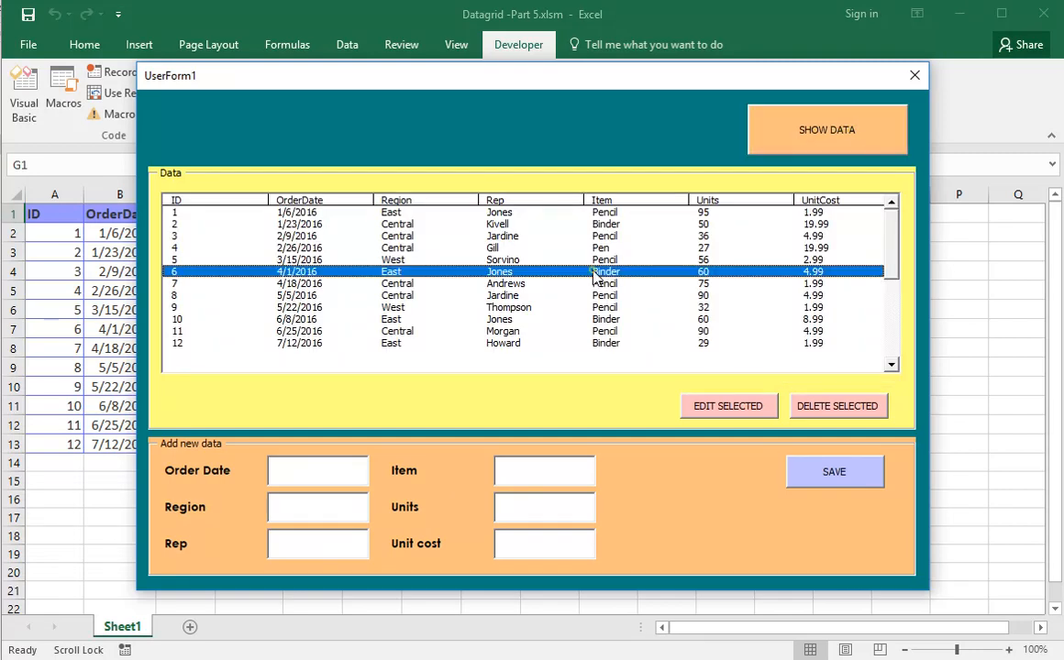
Step: Test EDIT SELECTED on records 6, 2 and 9, then reload the records list
click(728, 405)
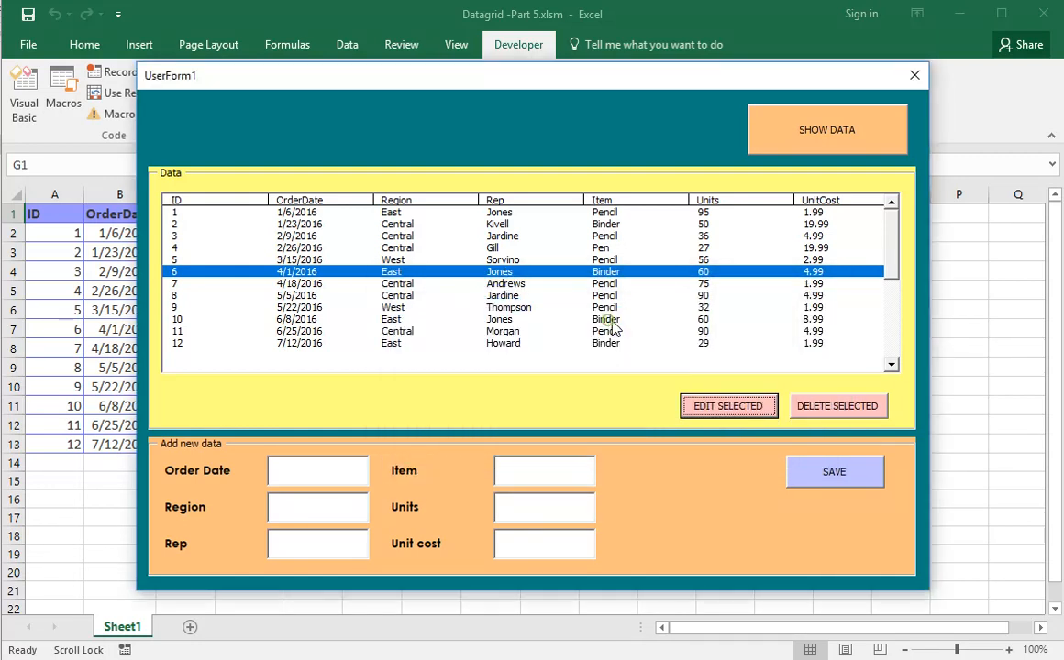
click(728, 405)
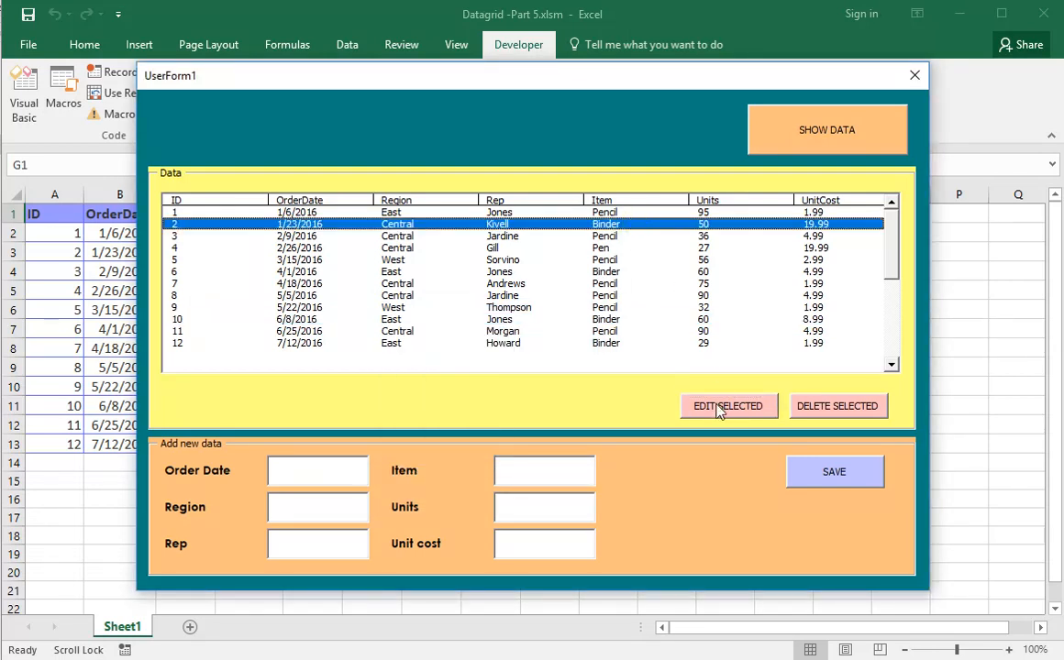
click(728, 406)
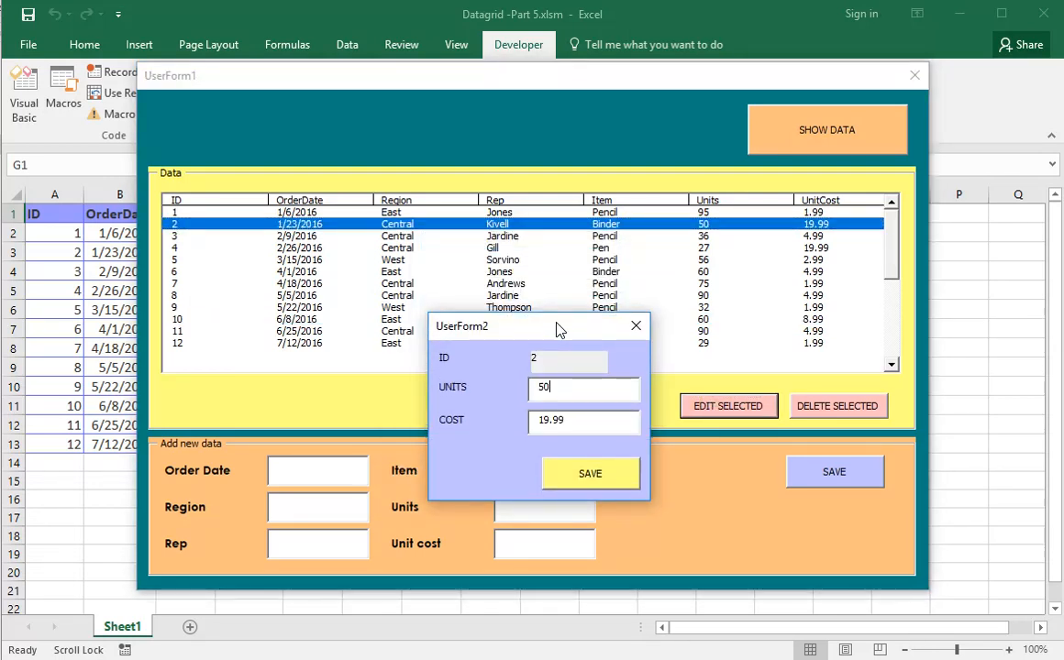
click(728, 406)
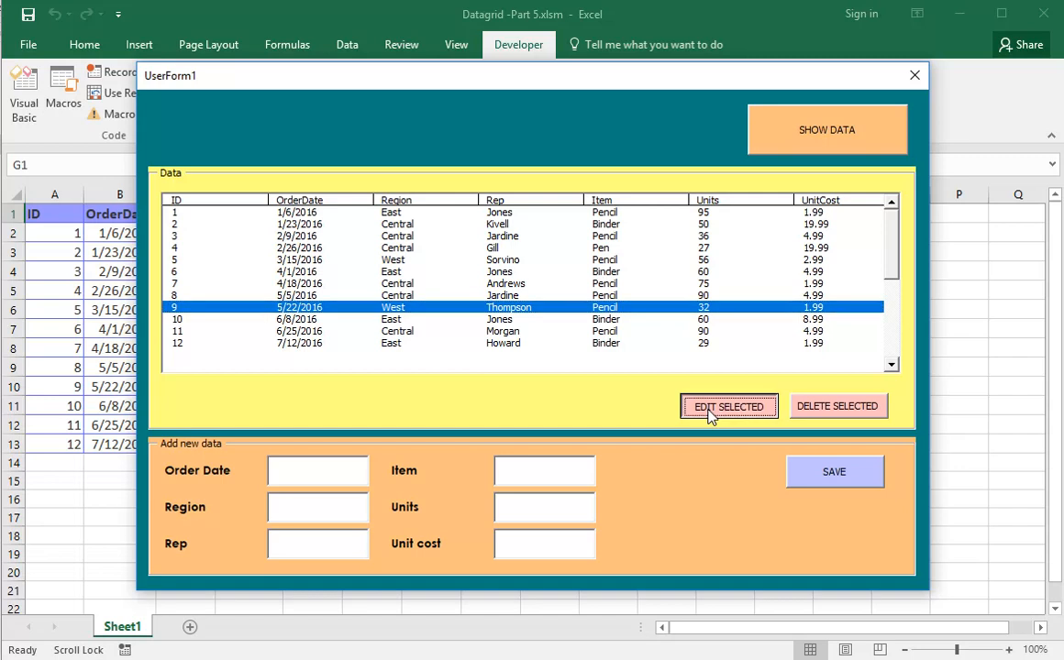
click(728, 407)
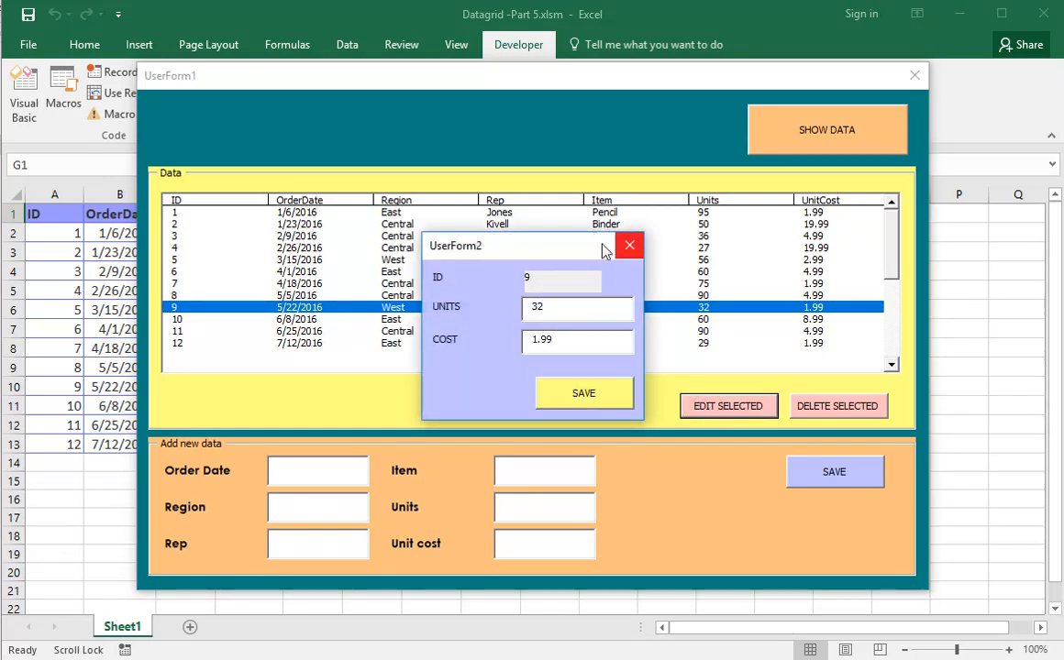
drag(513, 245, 573, 307)
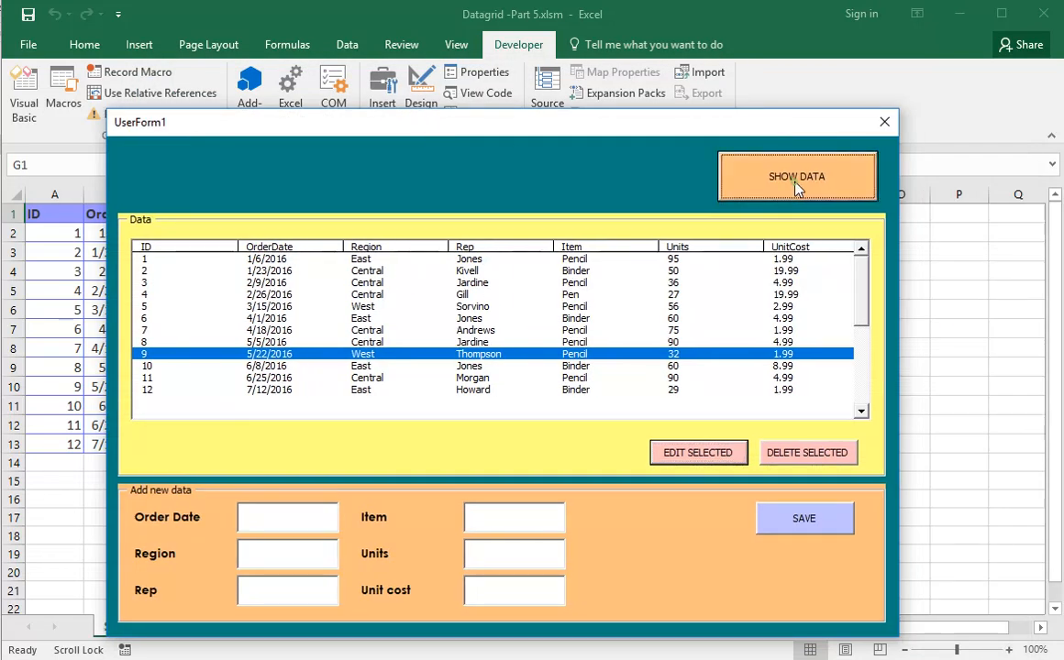
click(698, 452)
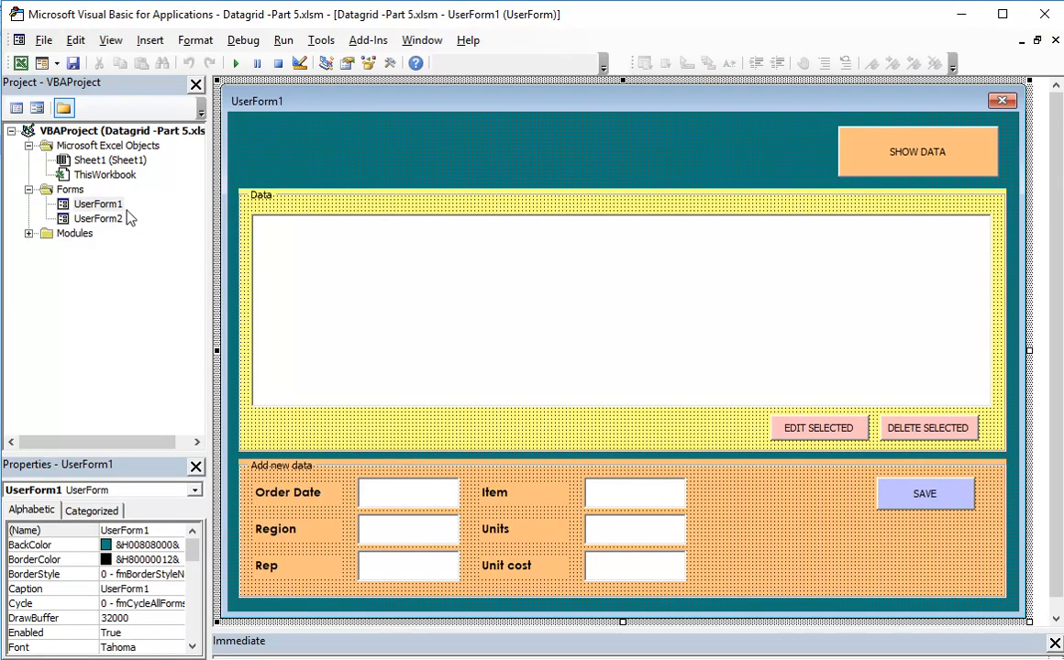
Step: Check the UNITS and COST box names on UserForm2 and create the SAVE click procedure
double_click(98, 218)
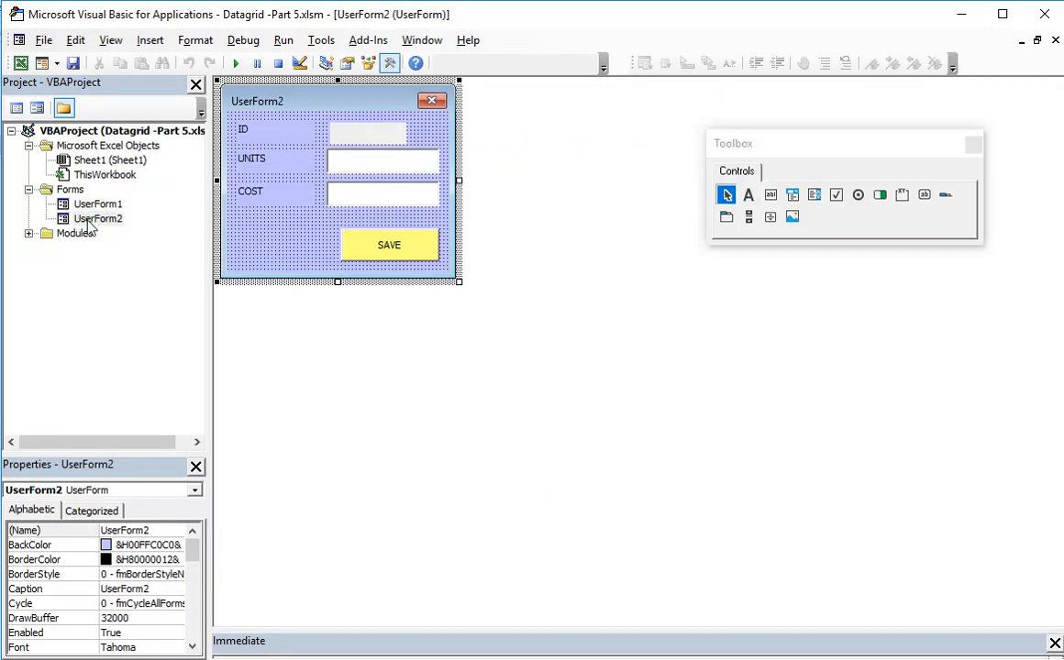
double_click(388, 244)
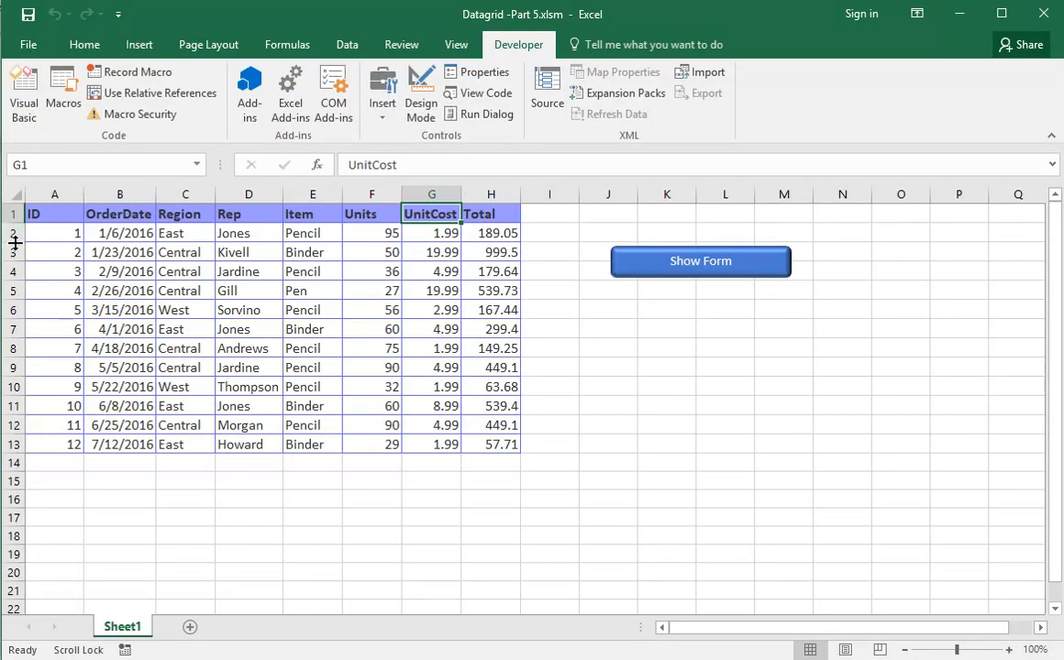
click(54, 347)
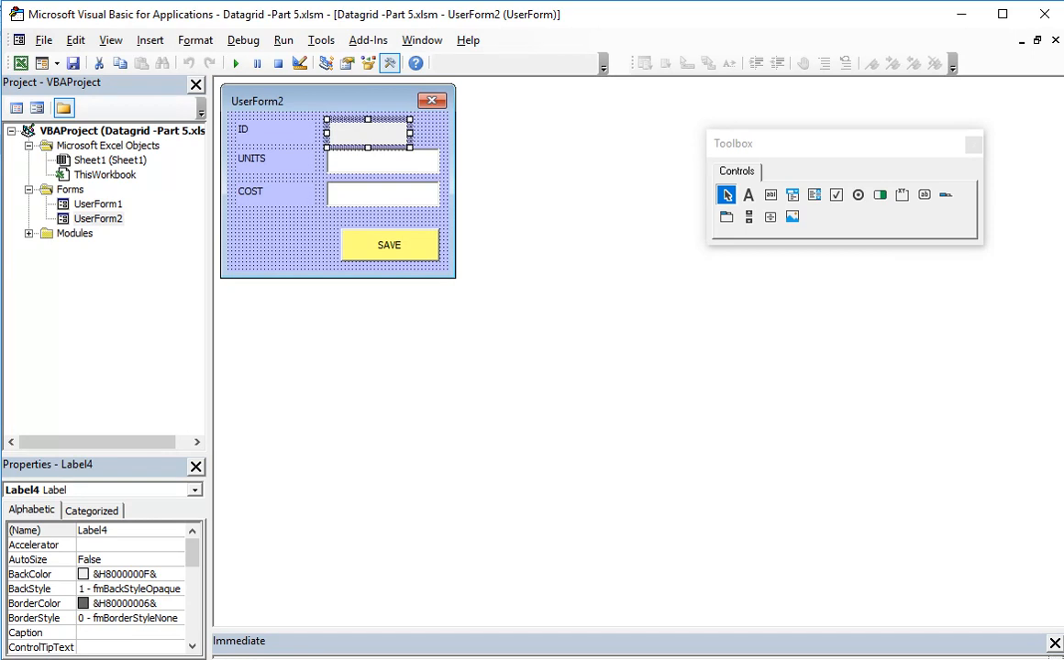
click(380, 163)
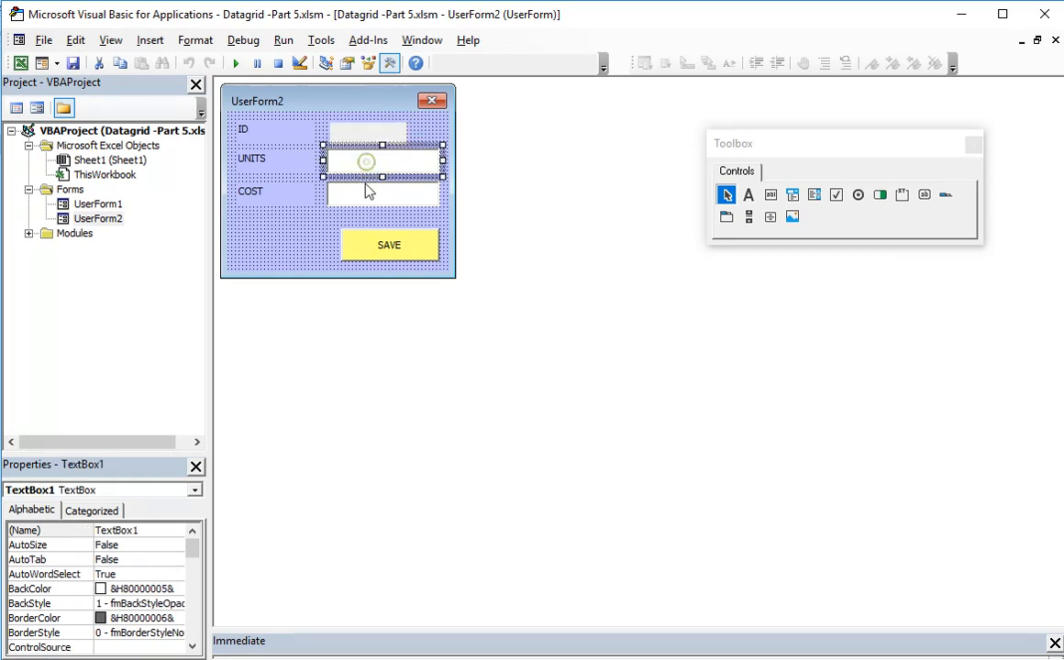
click(382, 160)
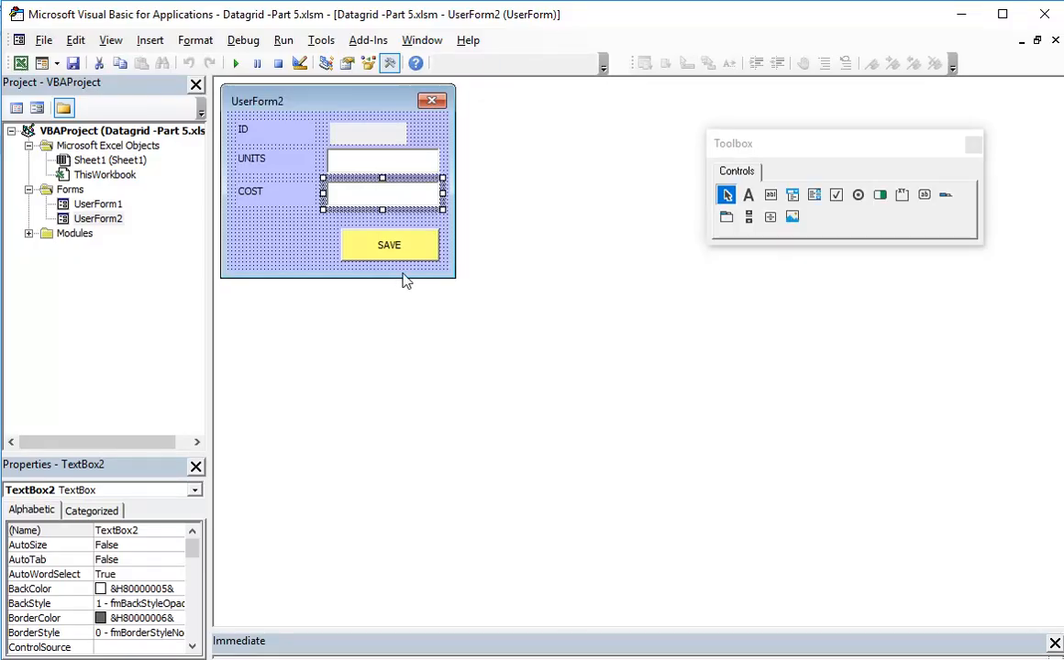
double_click(388, 244)
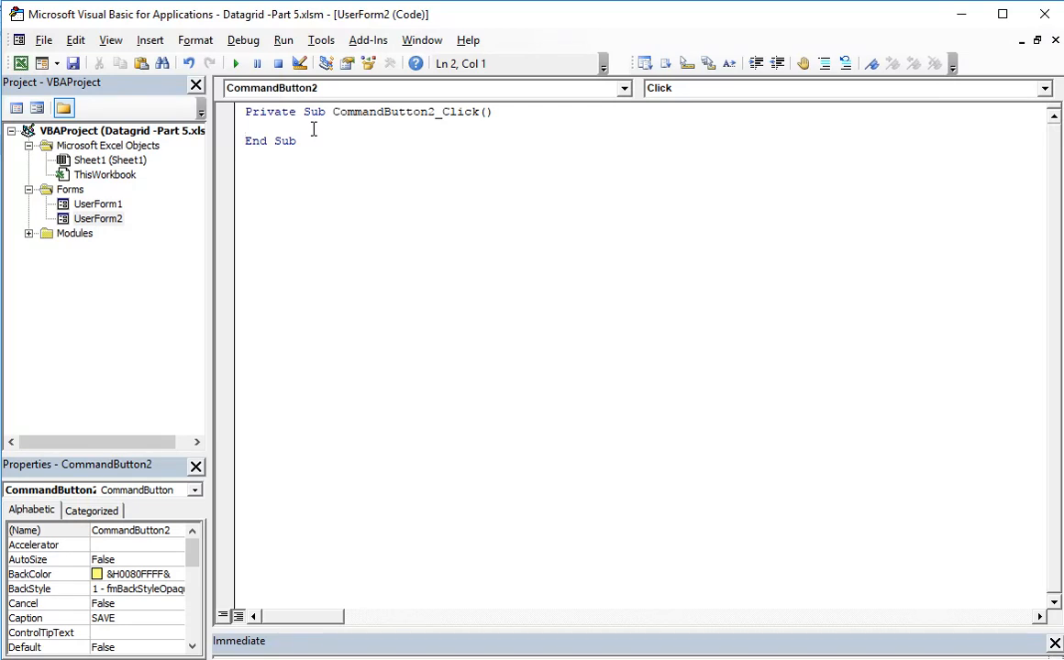
Step: Declare i as Integer and loop For i = 2 to the last used row, ending with Next i
text(dim)
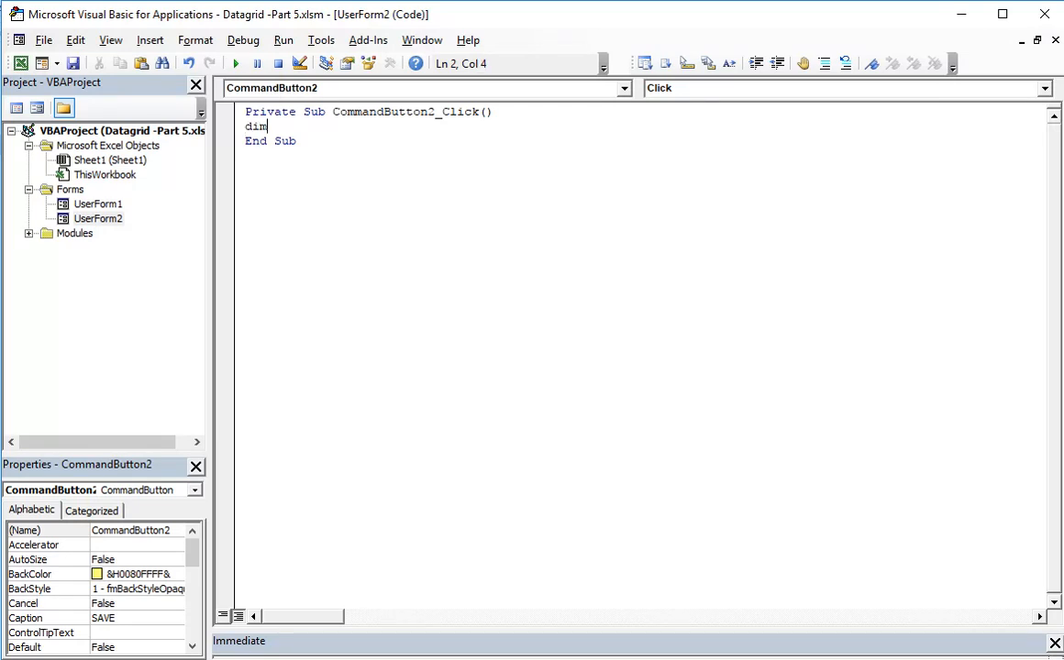
text(i as inte)
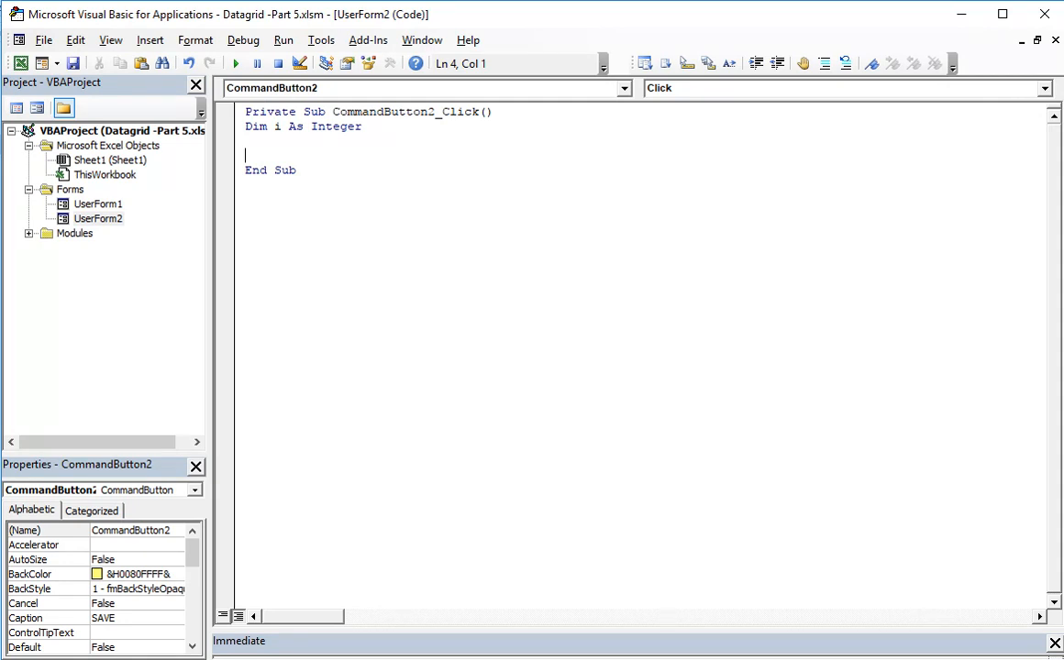
text(for i)
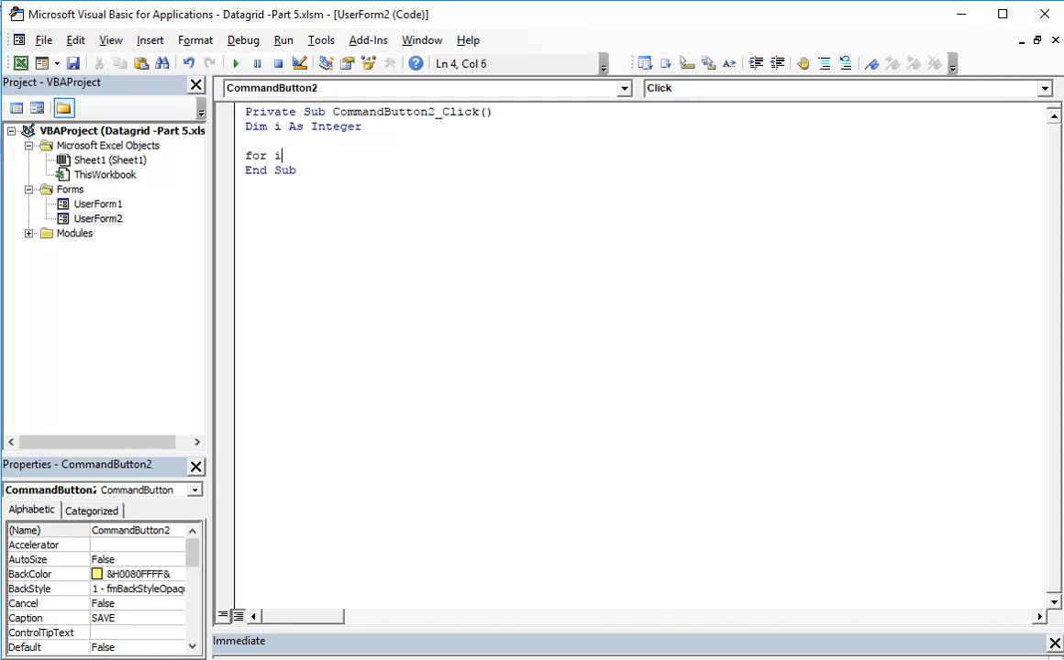
text(=2 to range)
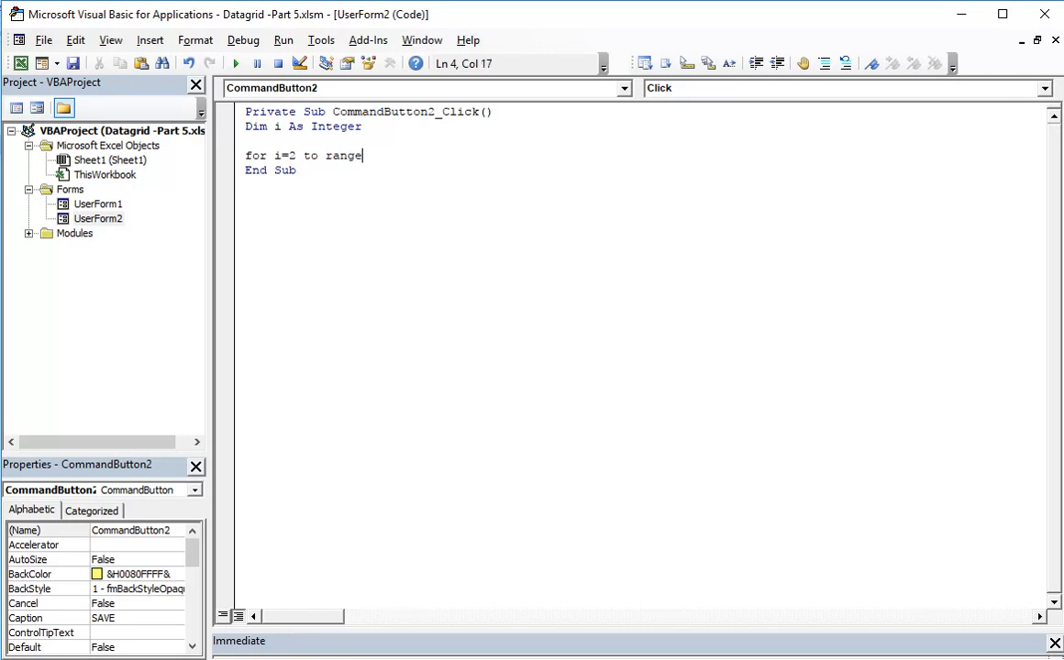
text(())
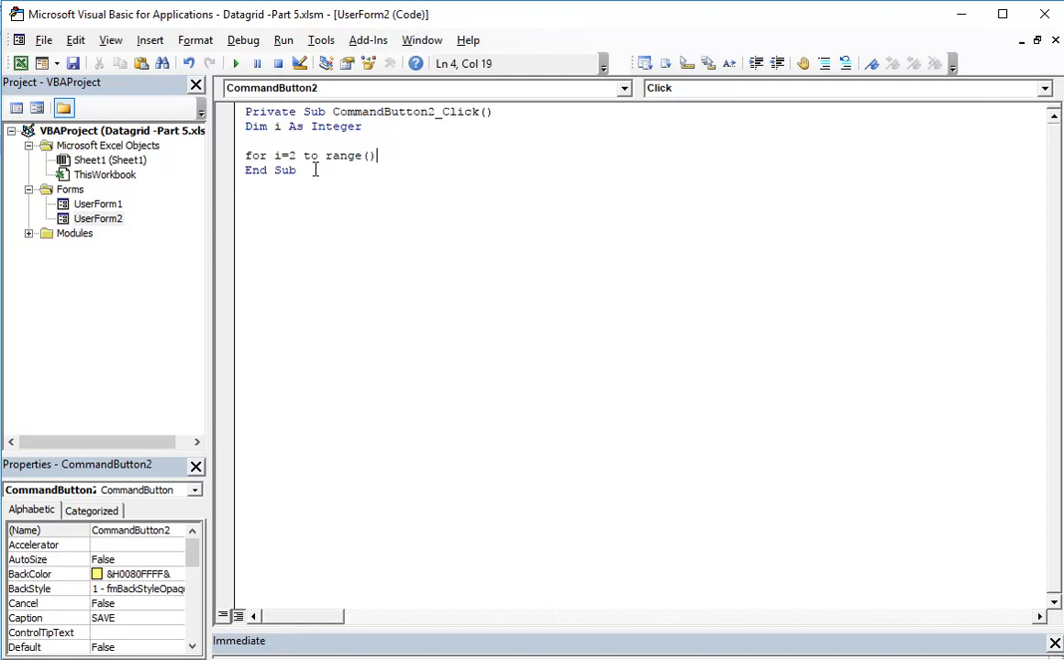
text(.)
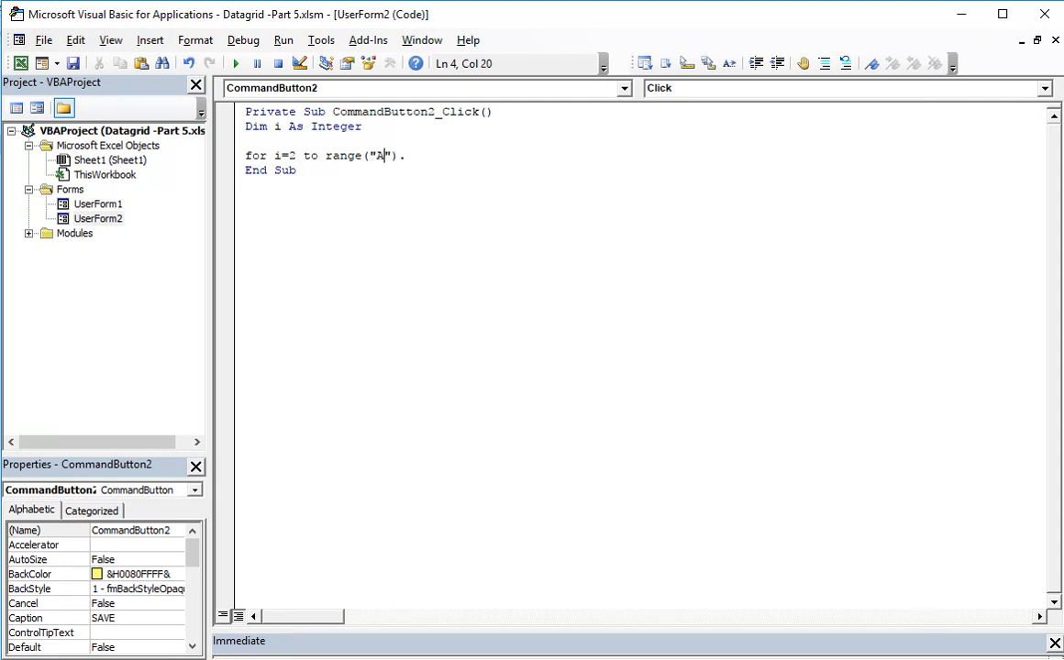
text(10000)
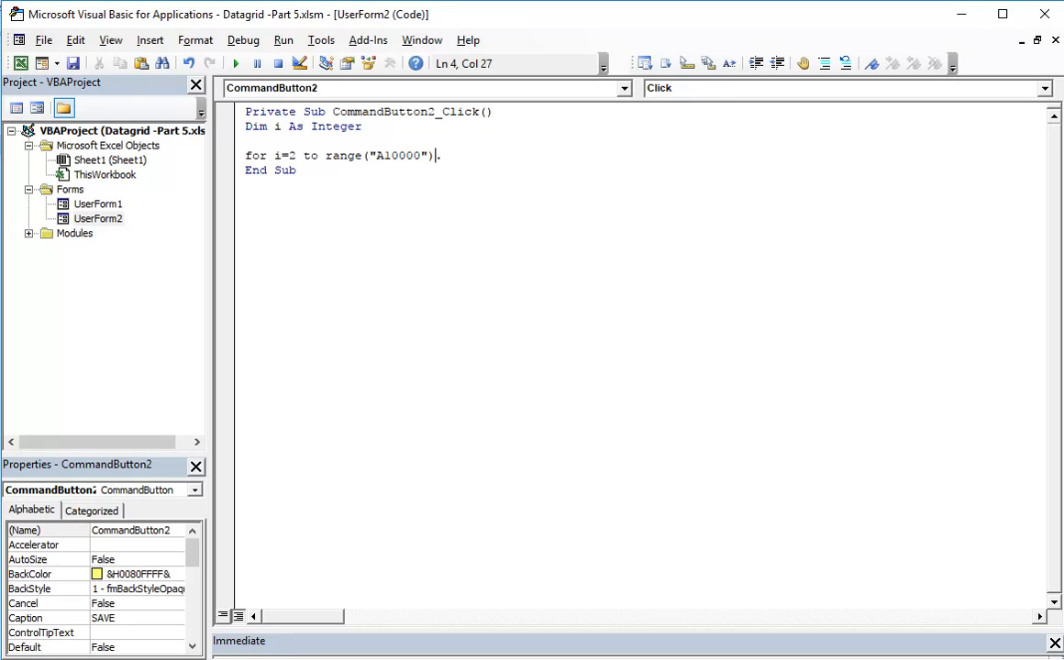
text(.end)
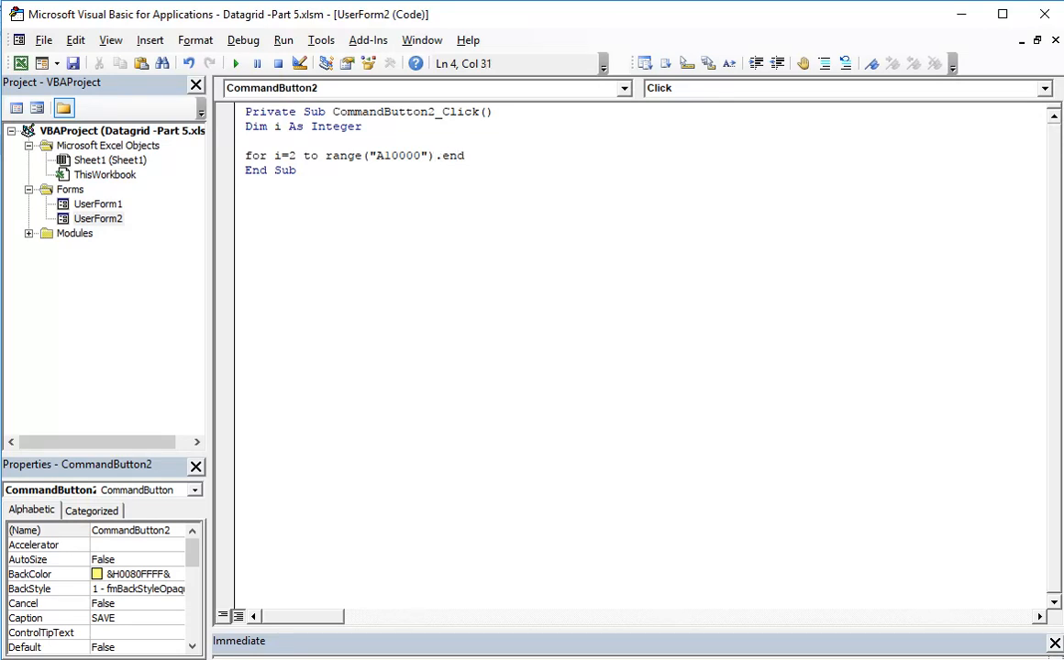
text((xlUp)
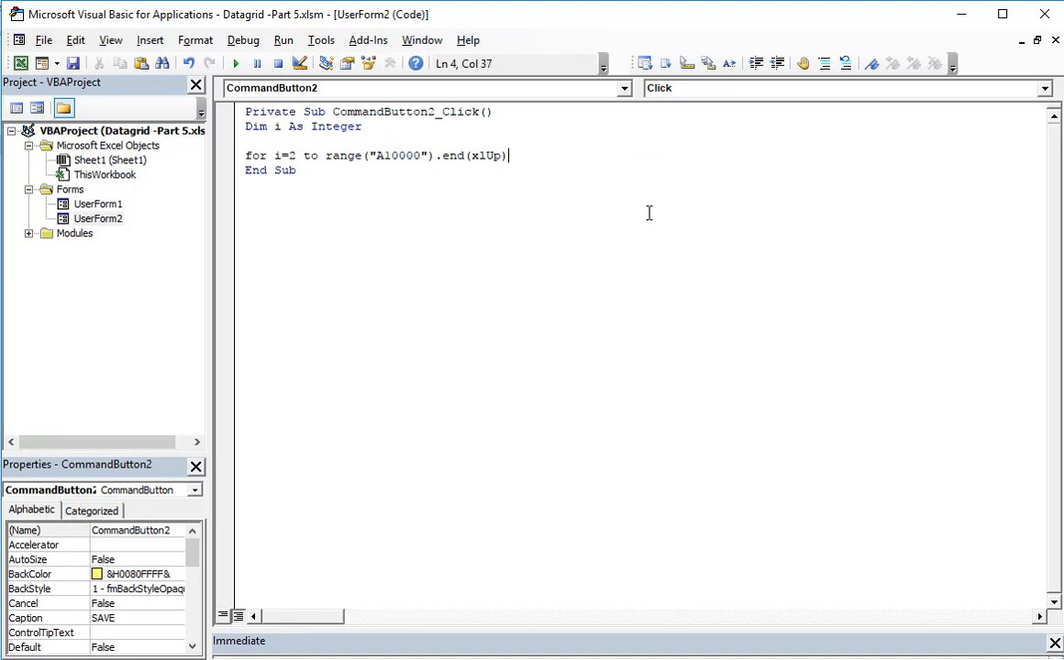
key(enter)
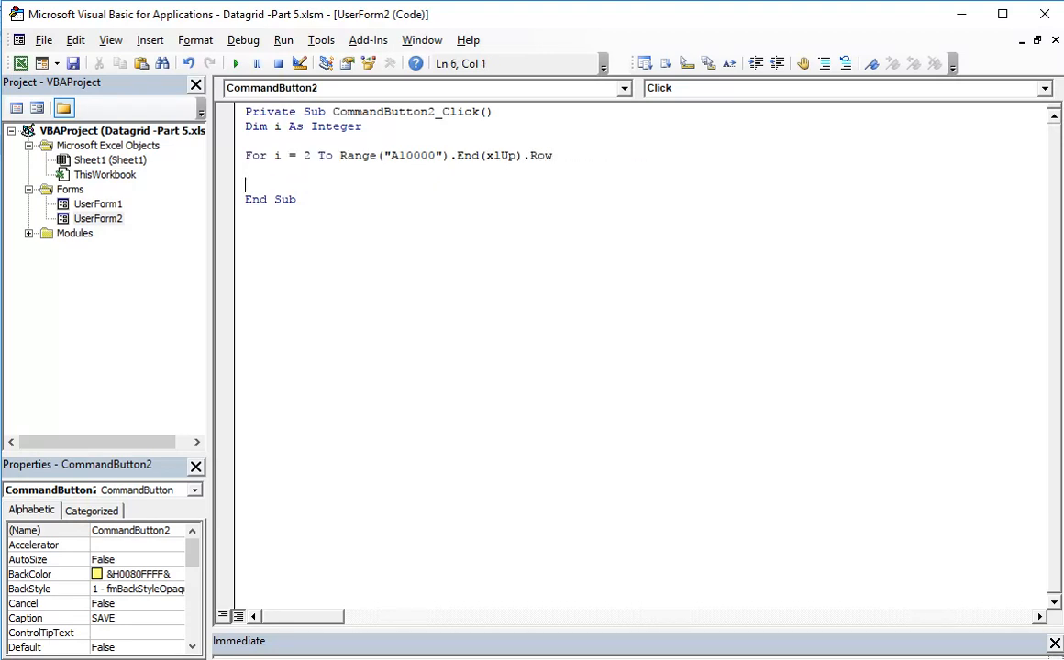
text(next i)
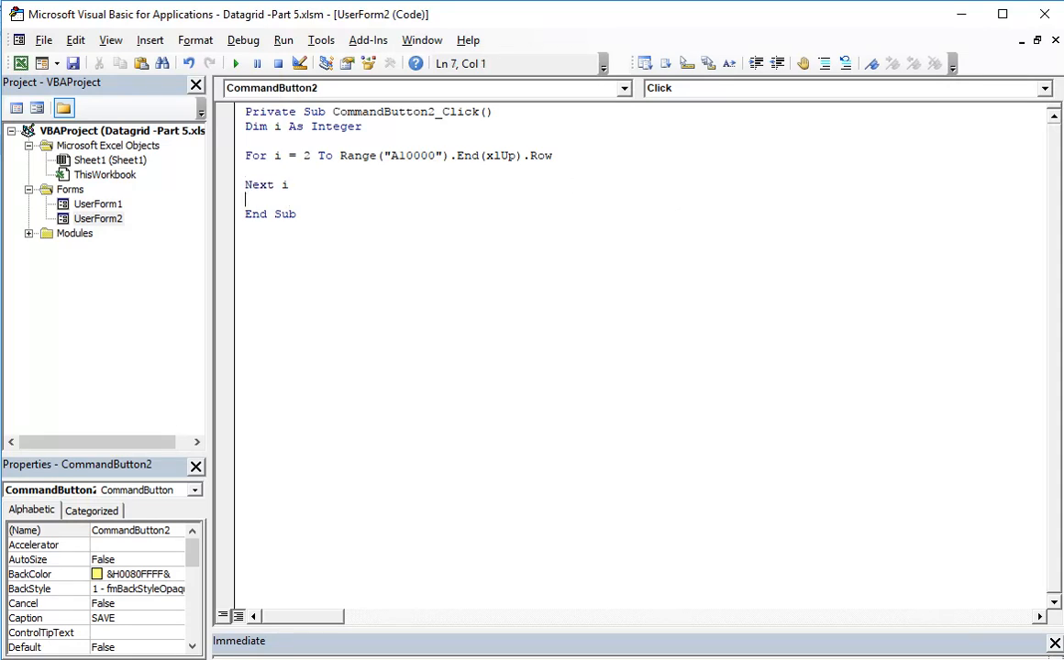
Step: Inside the loop, test If Cells(i, 1) = Label4.Caption Then
click(288, 184)
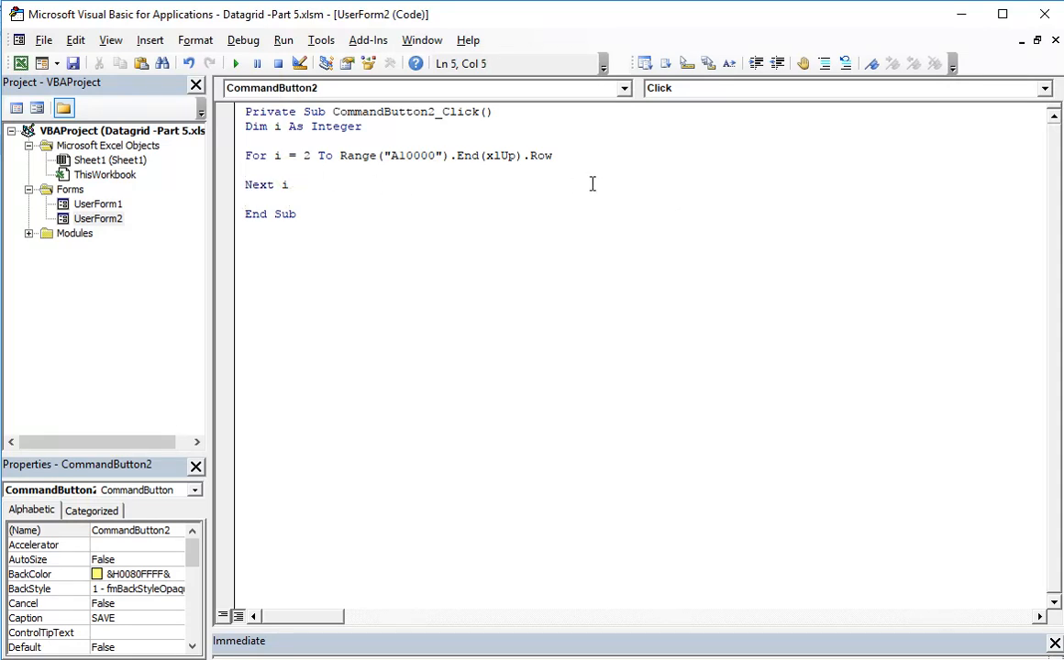
text(if)
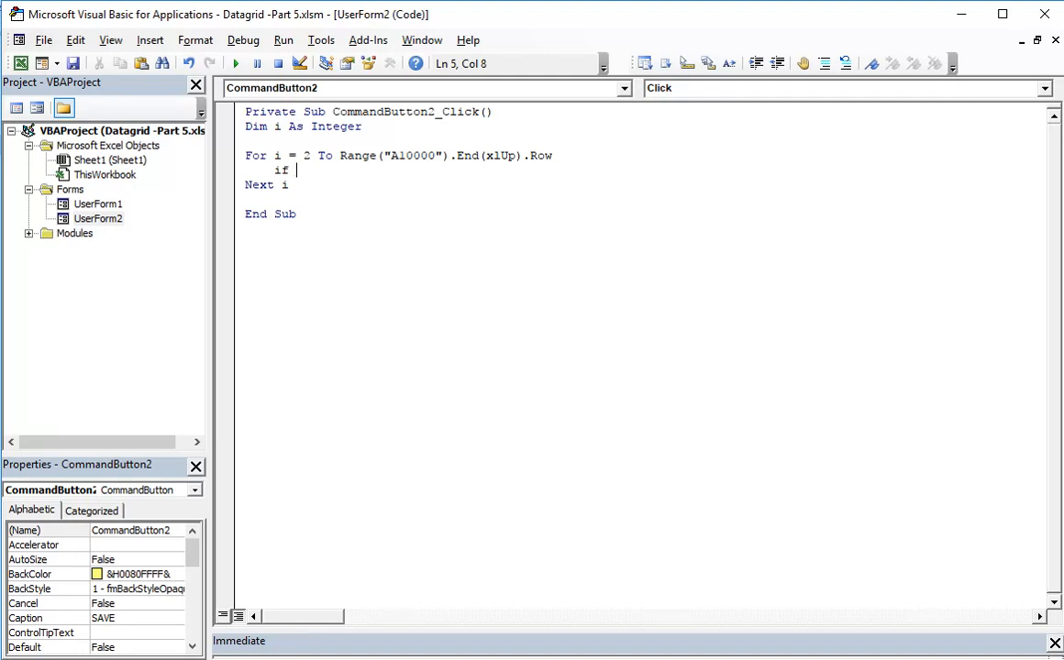
text(cells())
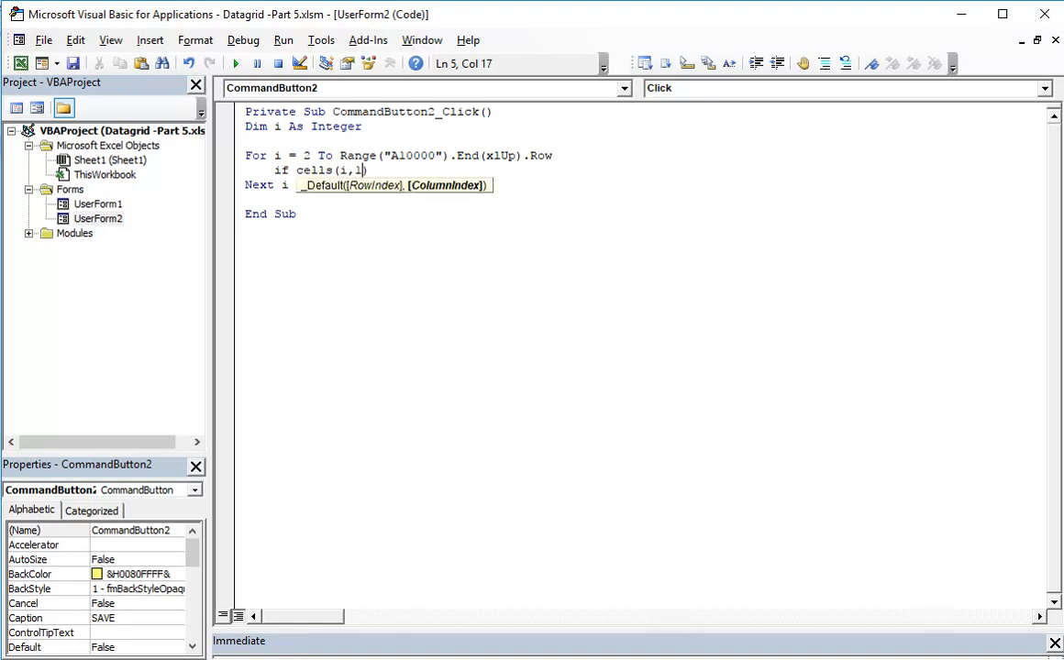
text(=)
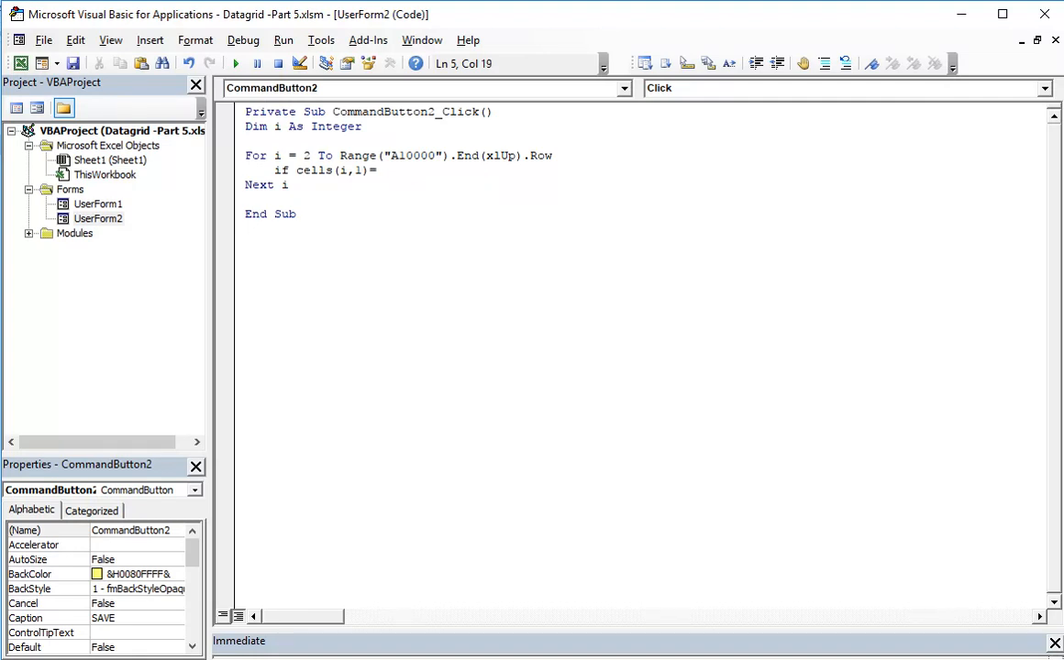
text(1)
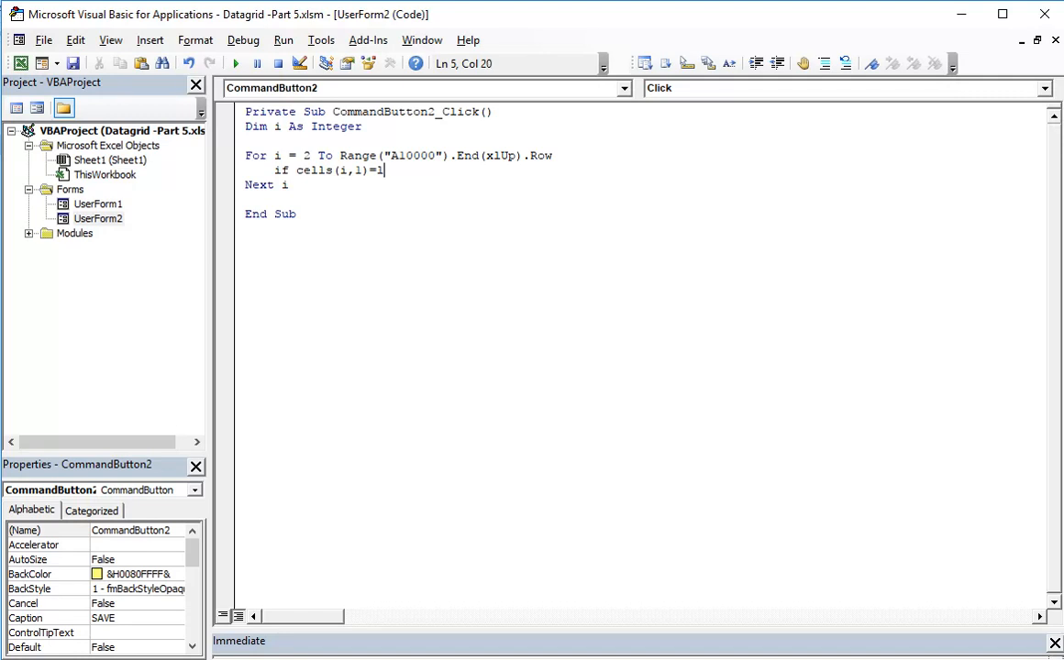
text(abel4.)
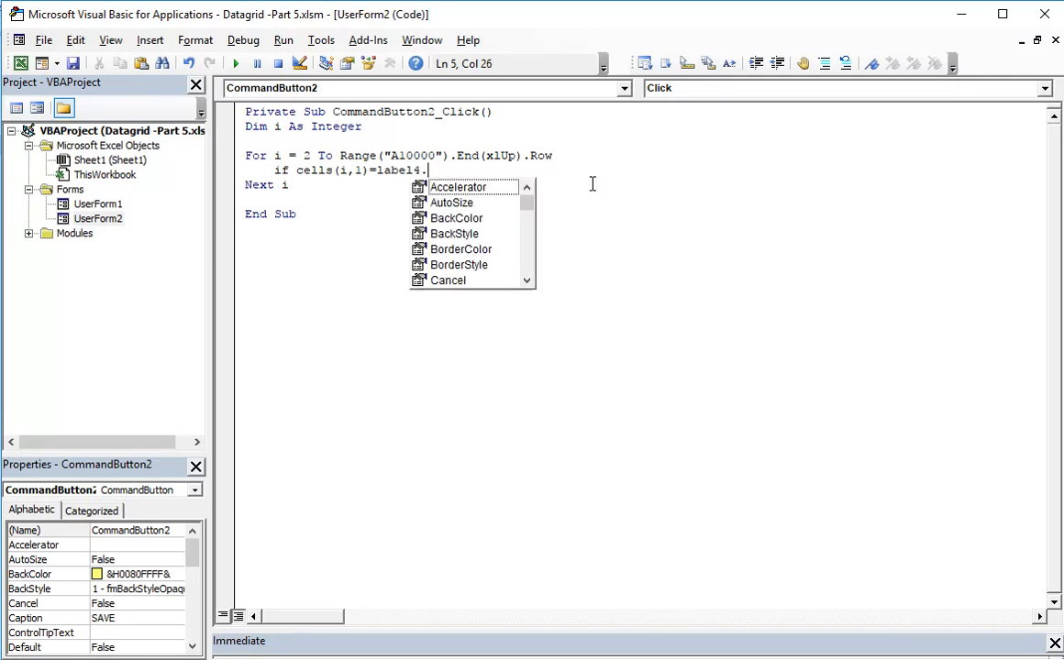
text(Caption Then)
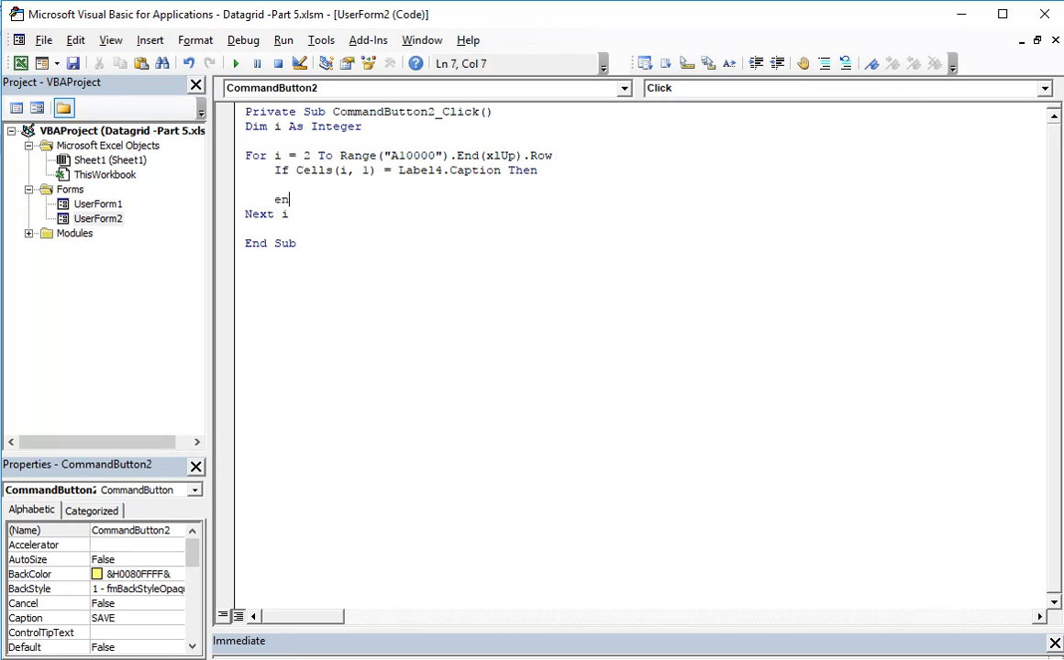
Step: Add End If, write TextBox1.Text to Cells(i, 6), and copy the line for column 7
text(End If)
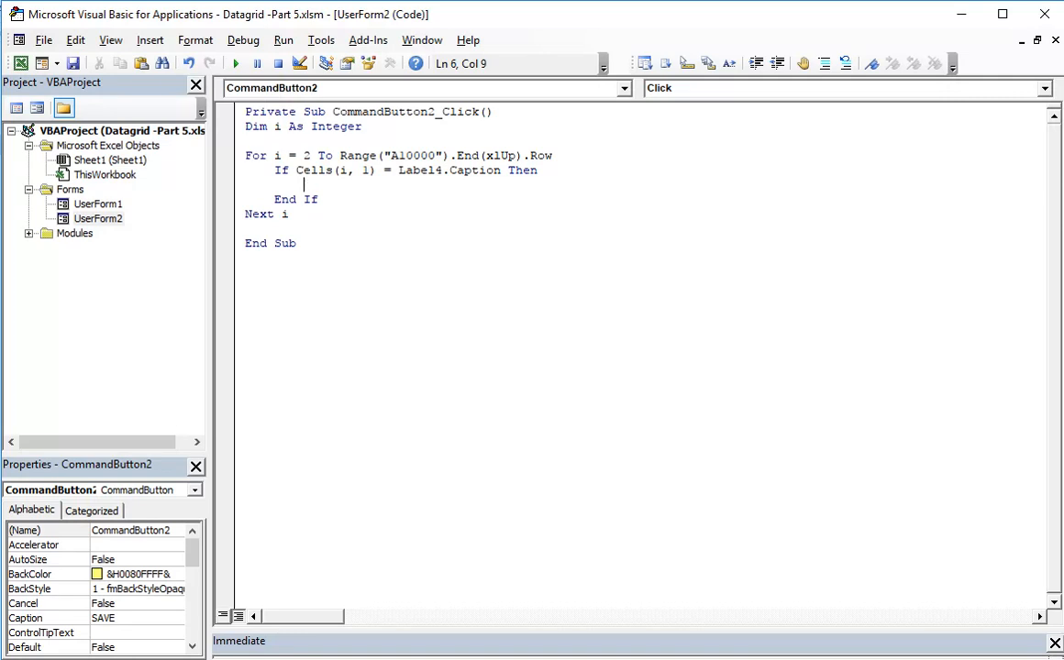
text(clls)
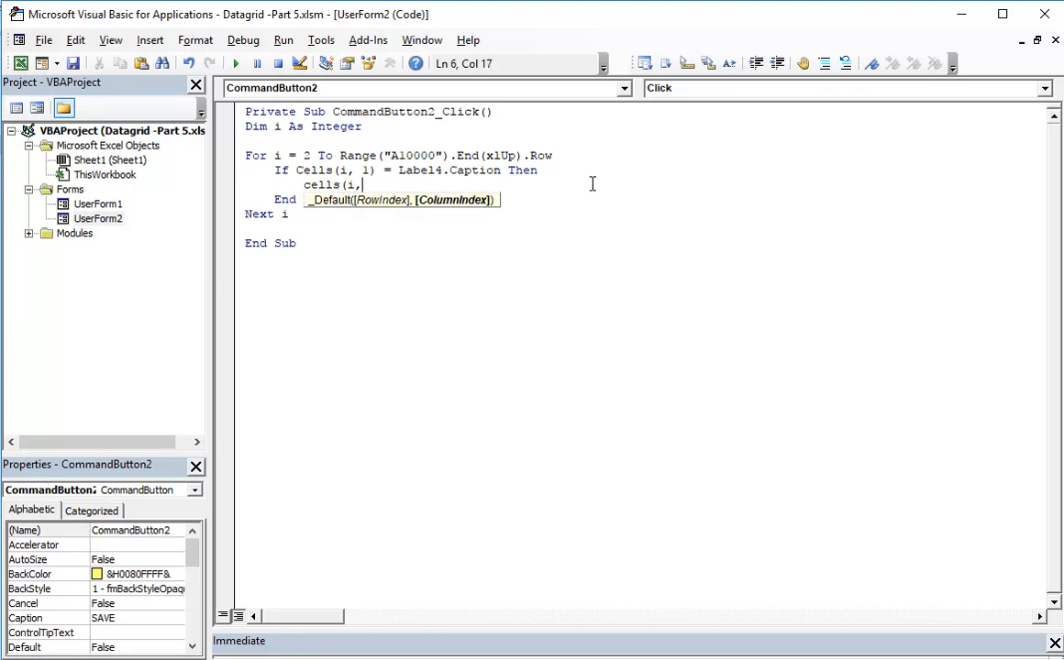
text(6)
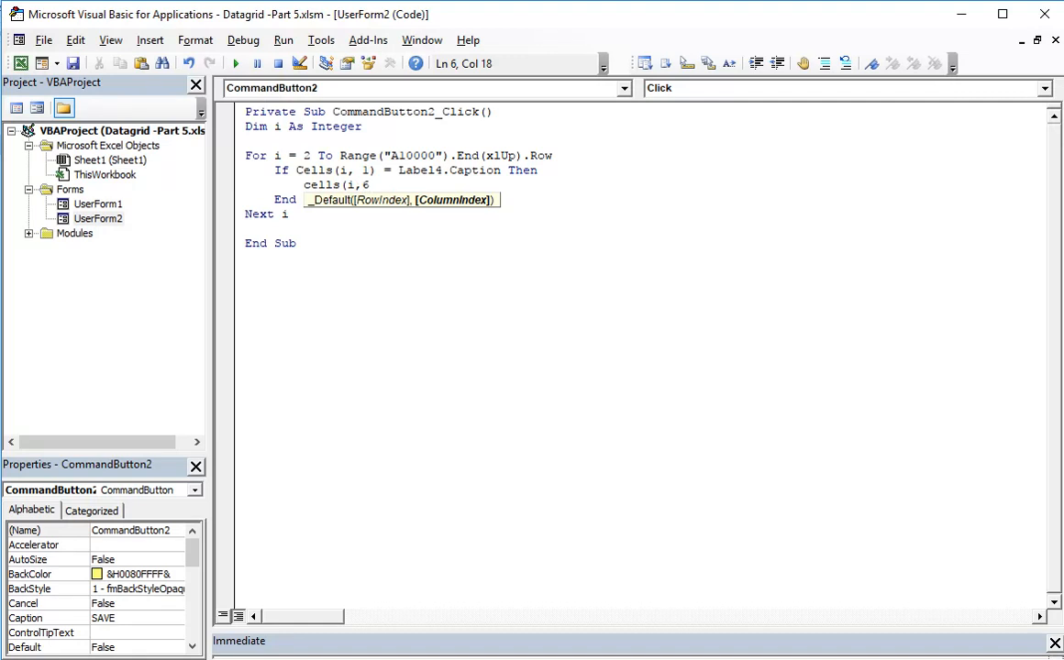
text()=)
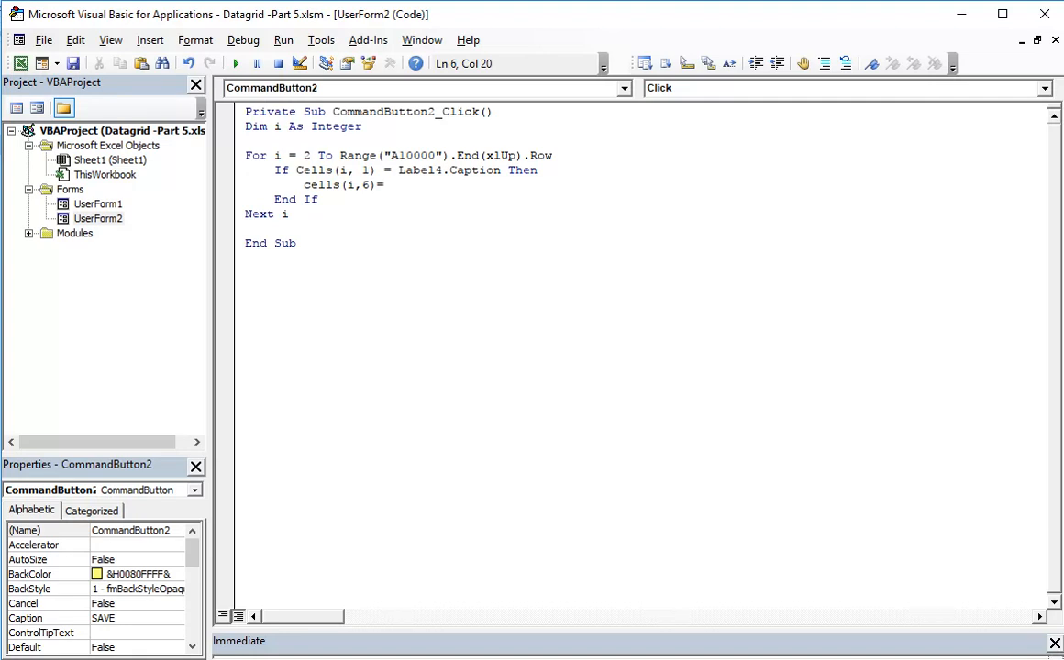
text(textv)
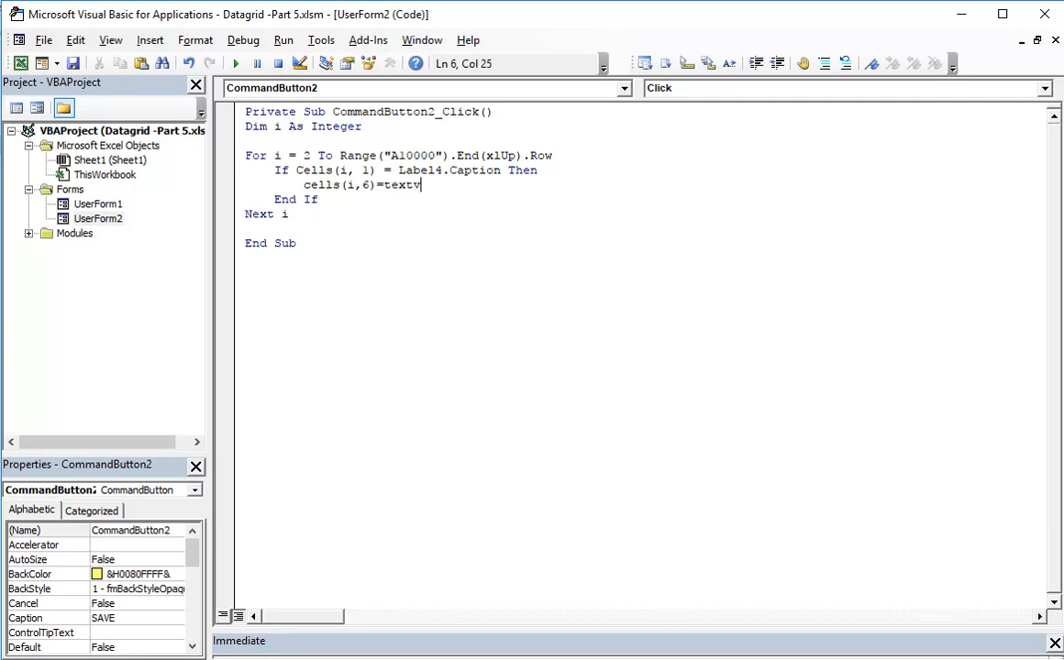
text(box1.)
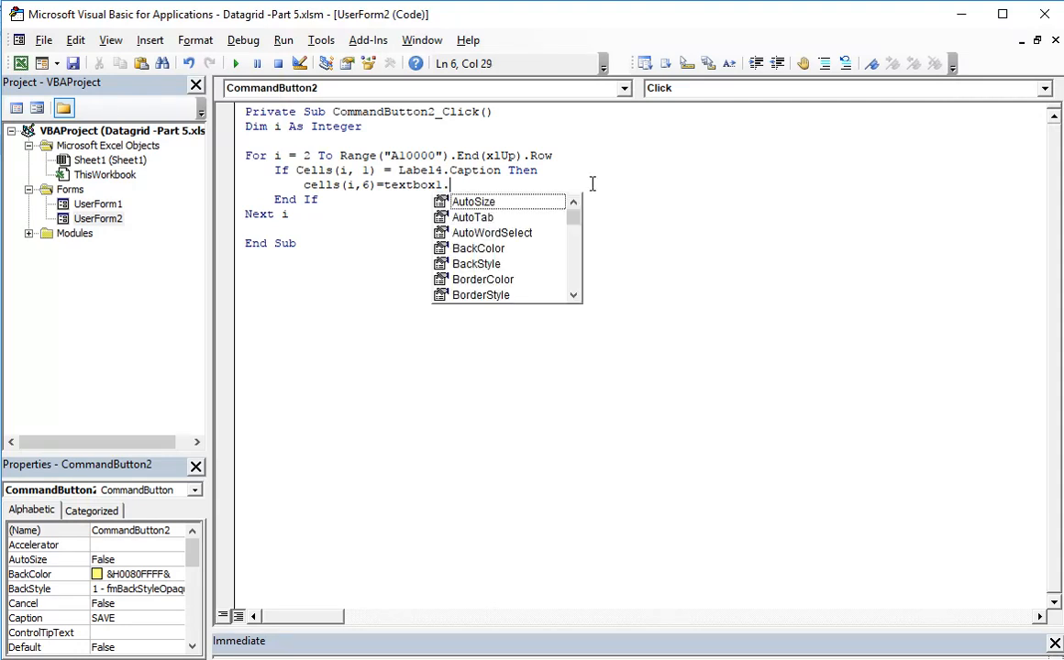
text(Text)
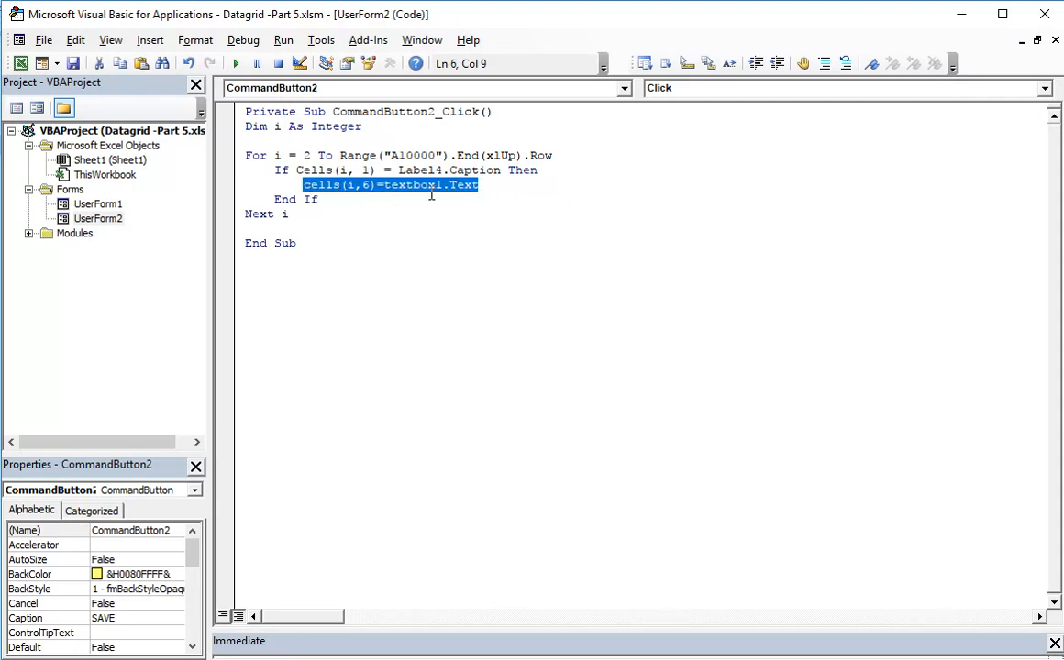
text(Cells(i, 6) = TextBox1.Text)
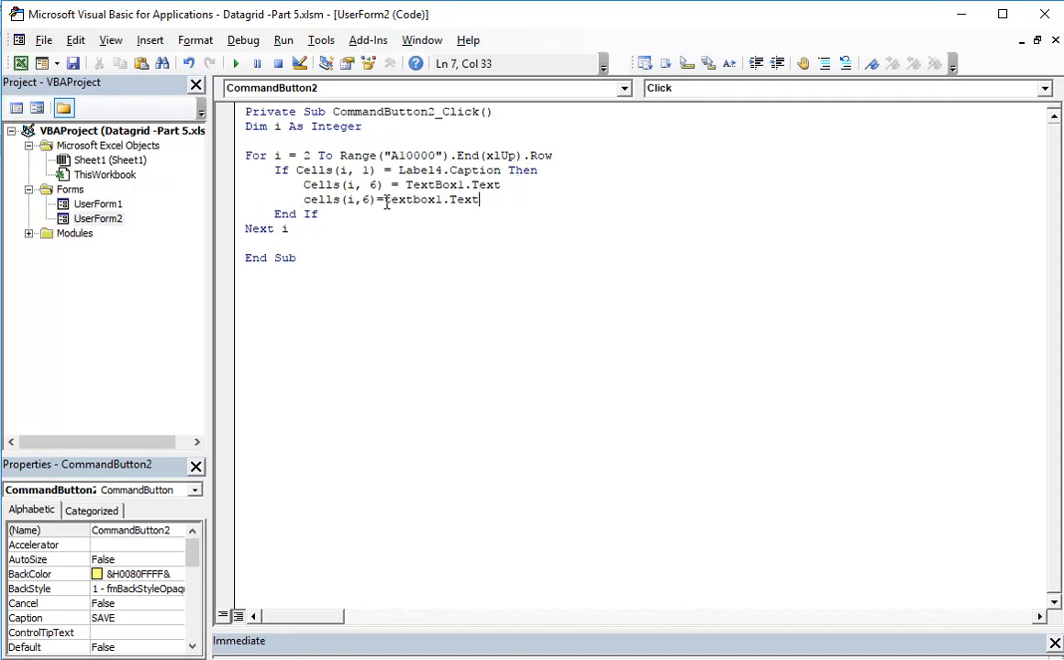
double_click(364, 199)
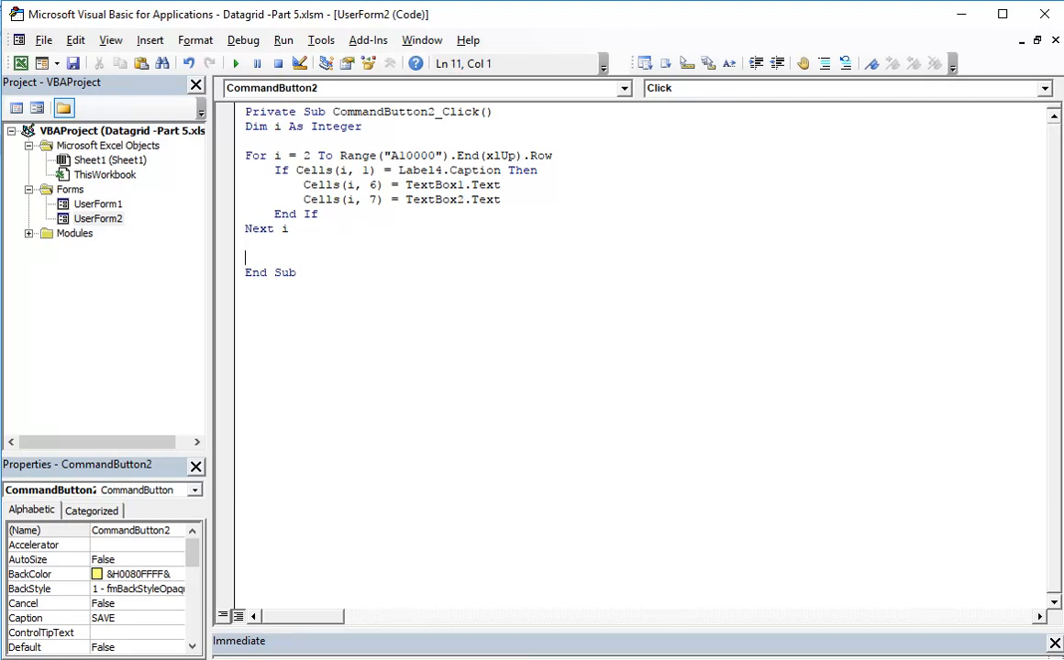
Step: After Next i, add msgbox "Saved!", vbInformation to the SAVE procedure
text(msgbox)
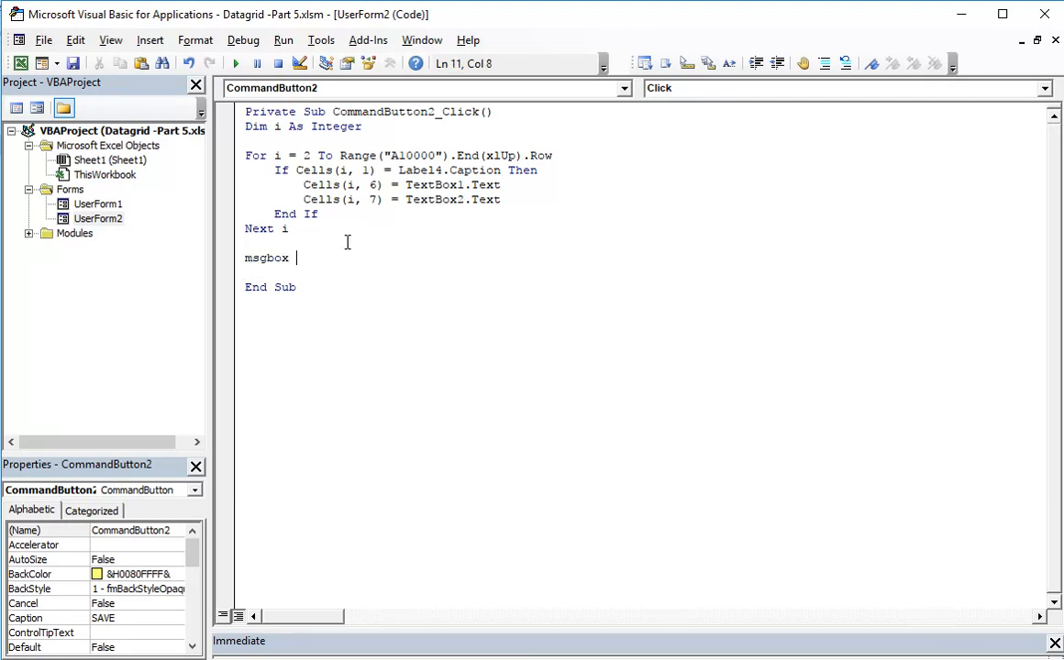
text("Saved)
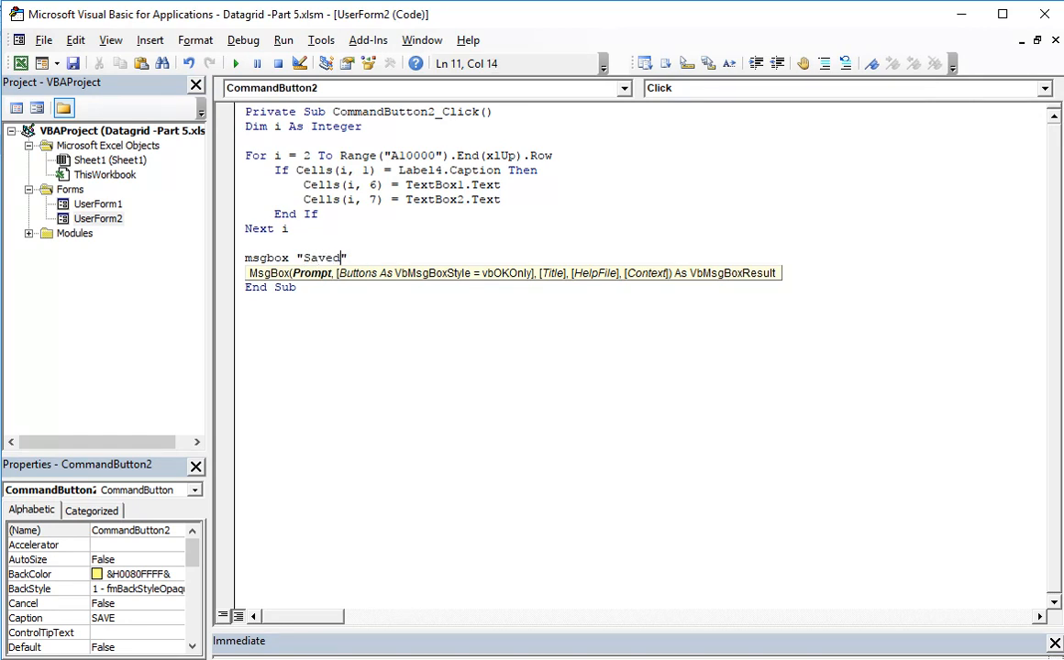
text(!)
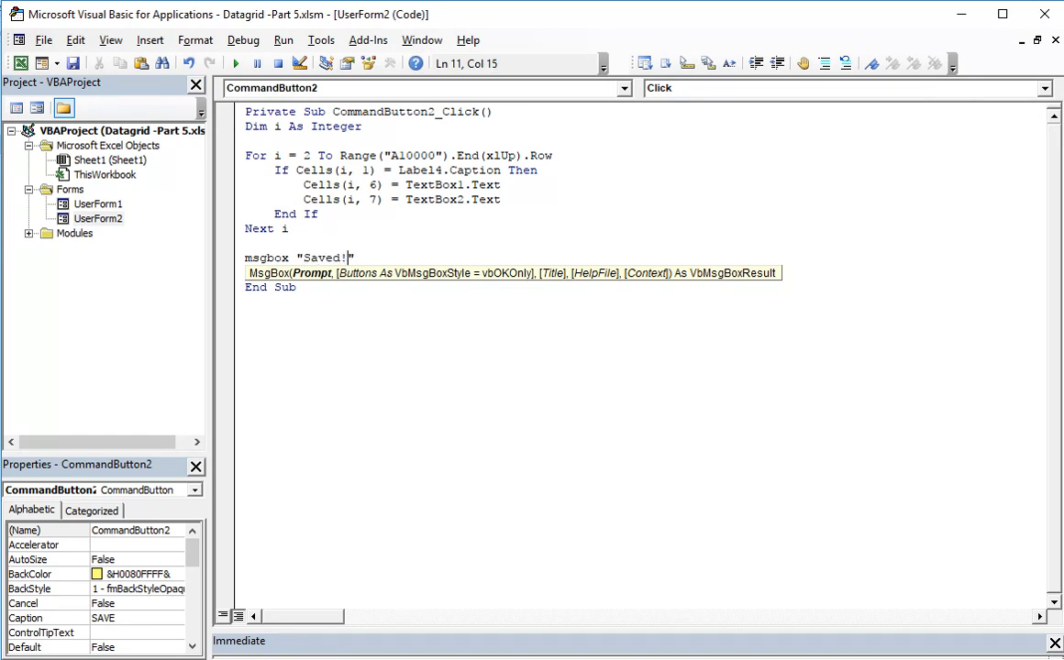
text(,v)
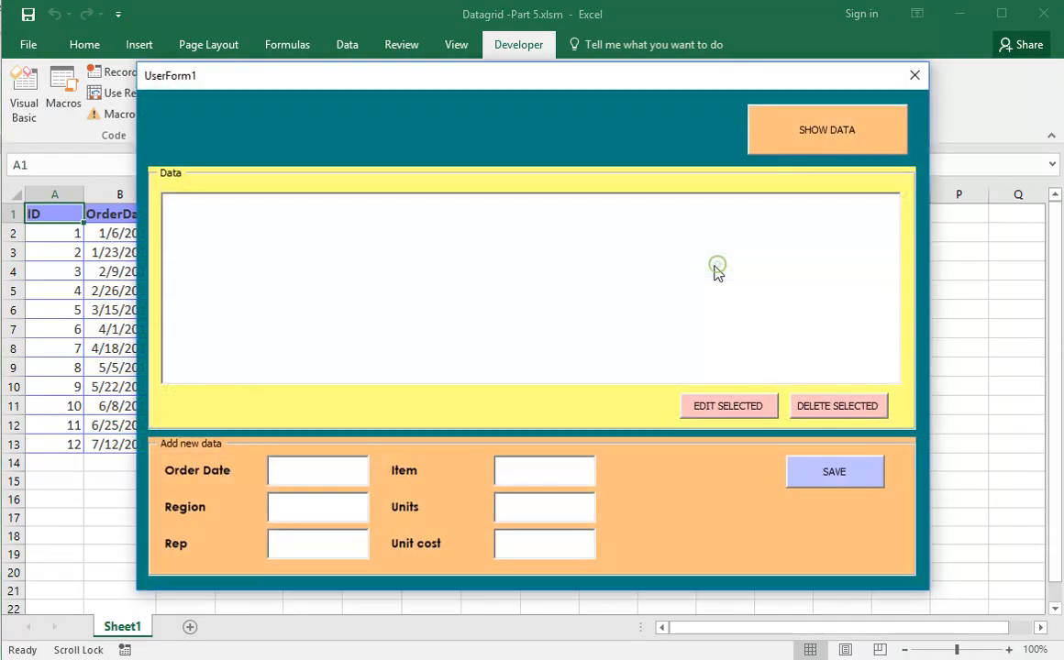
Step: Load the records, edit record 5 to 100 units and cost 6, and save
click(826, 129)
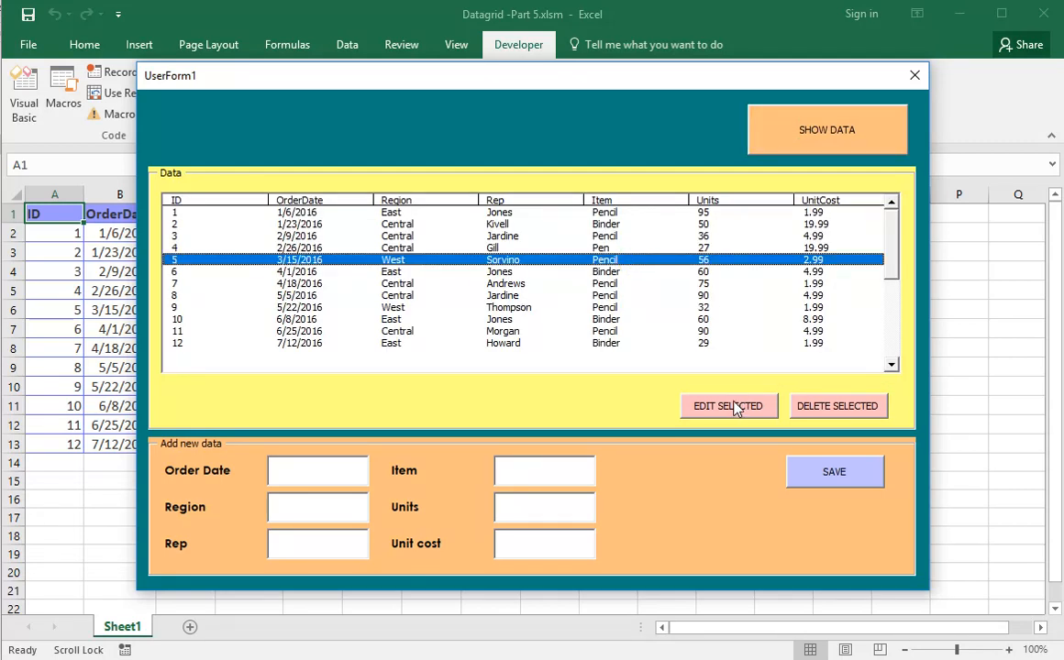
click(728, 405)
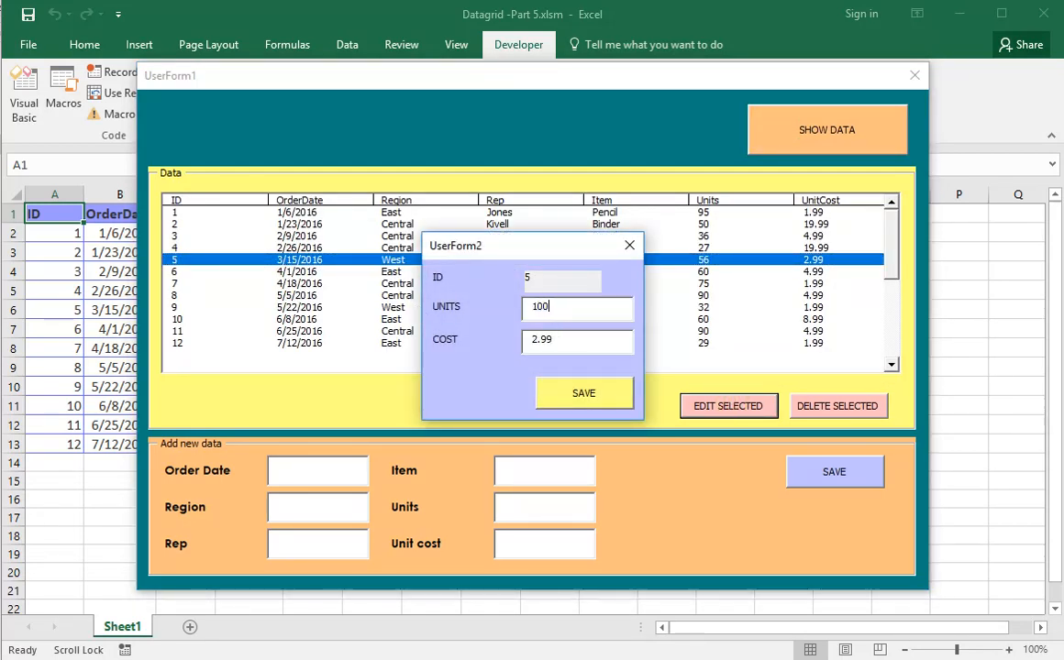
text(6)
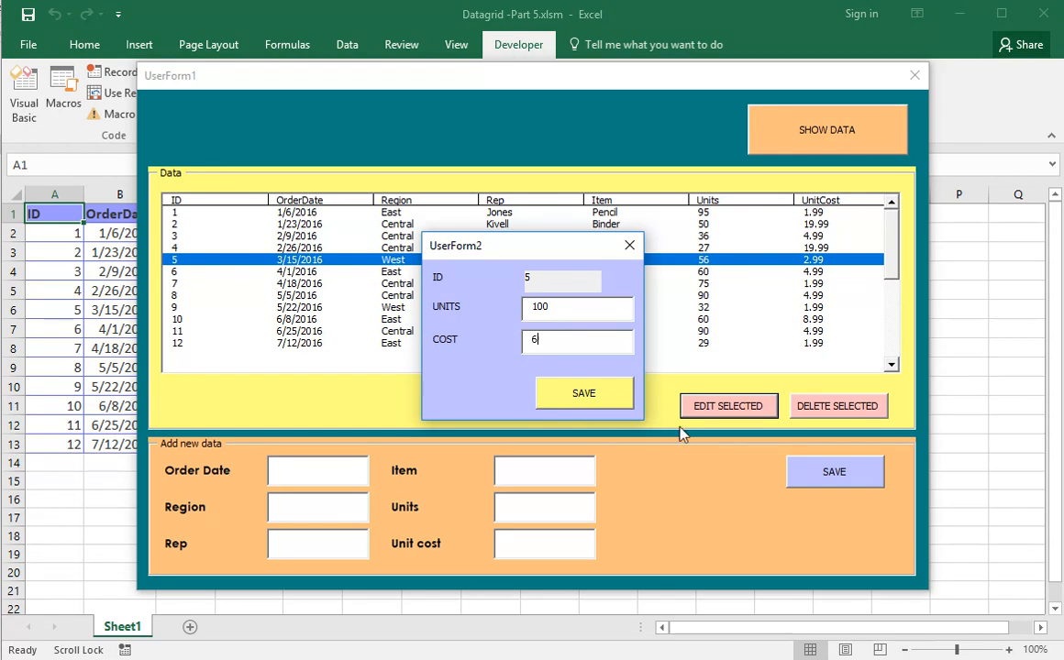
click(583, 392)
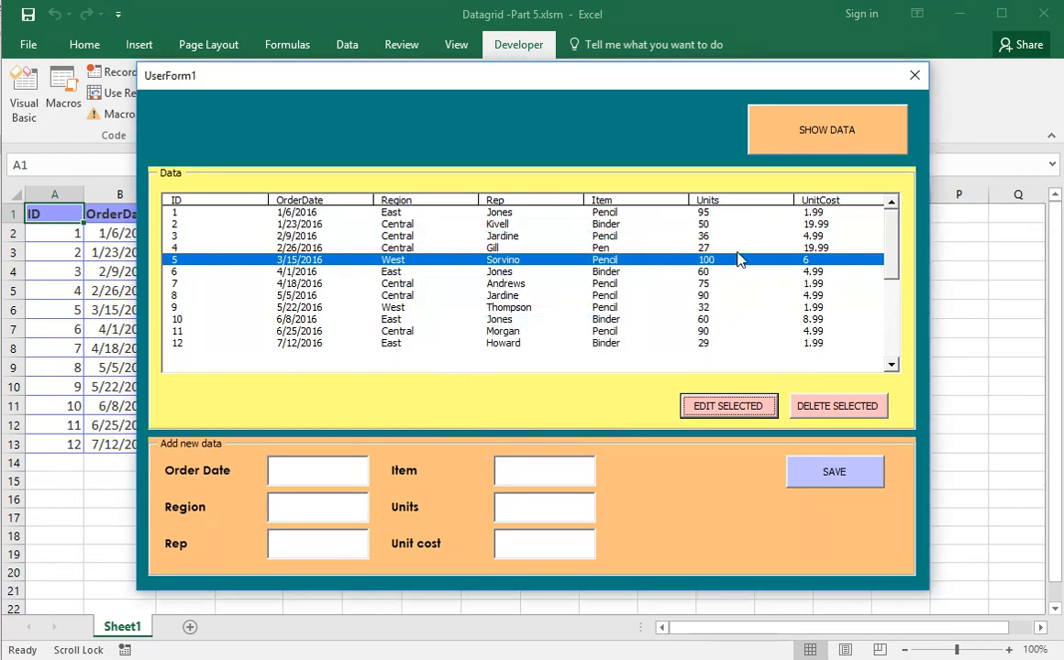
mouse_move(761, 269)
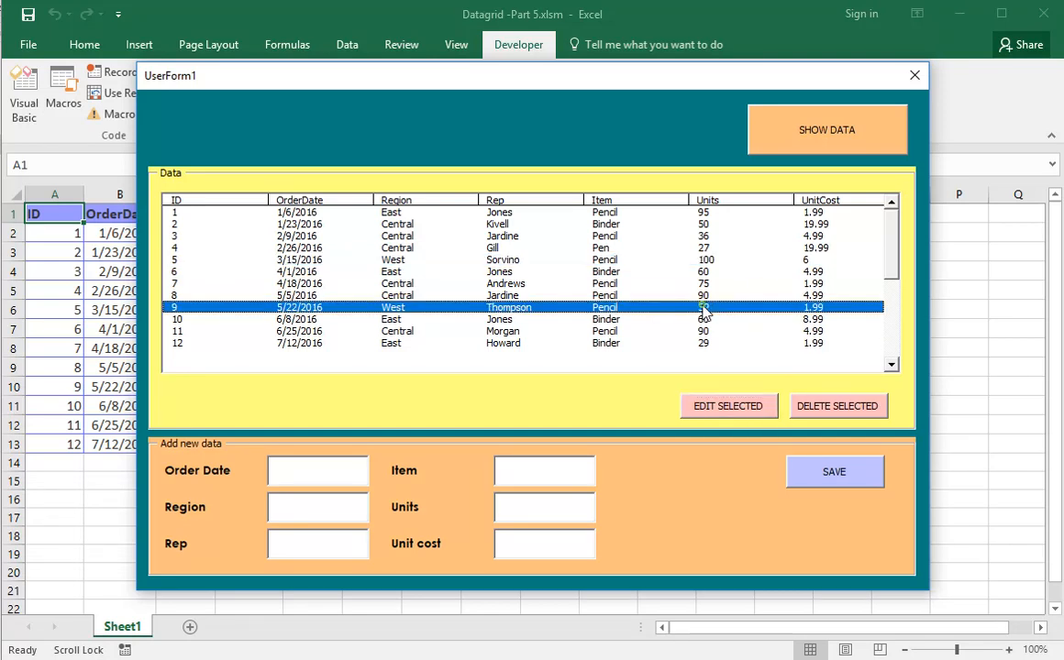
Step: Edit record 9 to 500 units and cost 10, save it, and select record 7
click(728, 405)
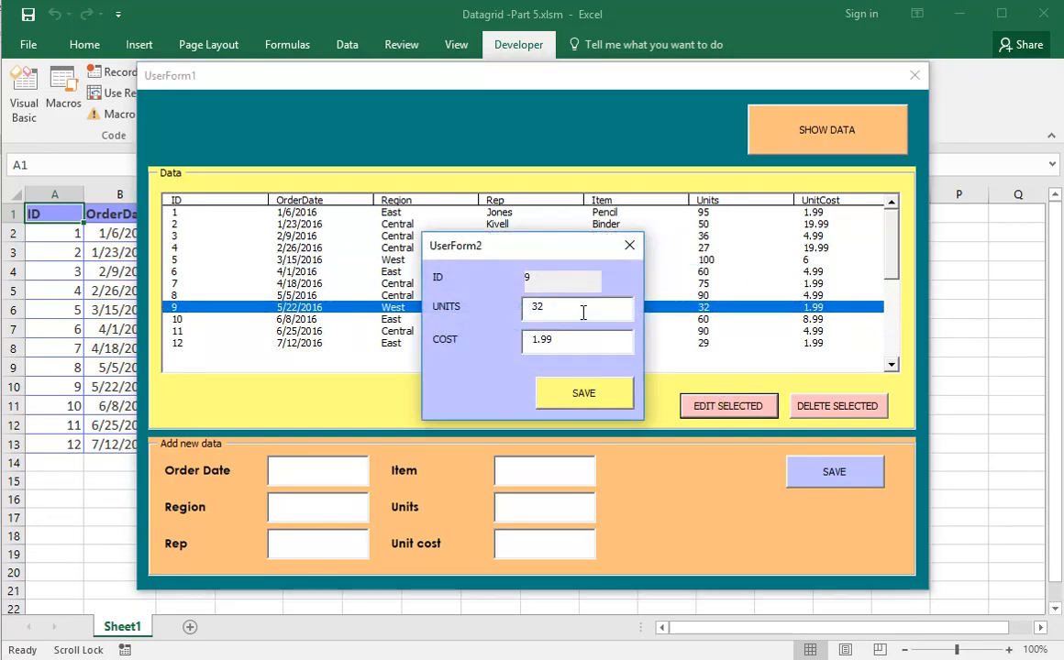
text(500)
text(10)
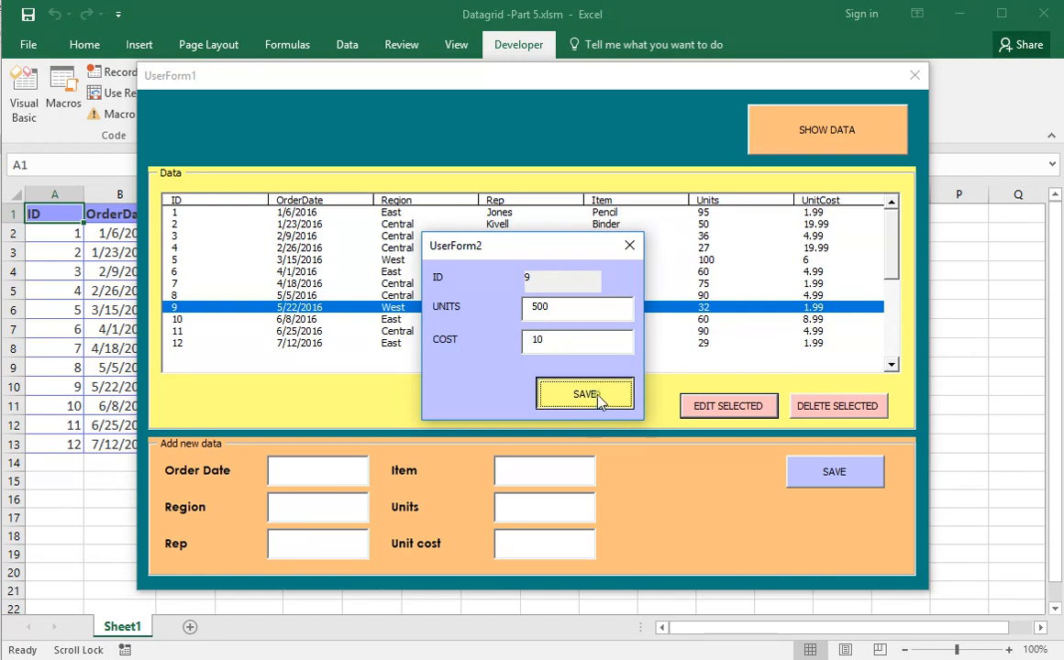
click(585, 393)
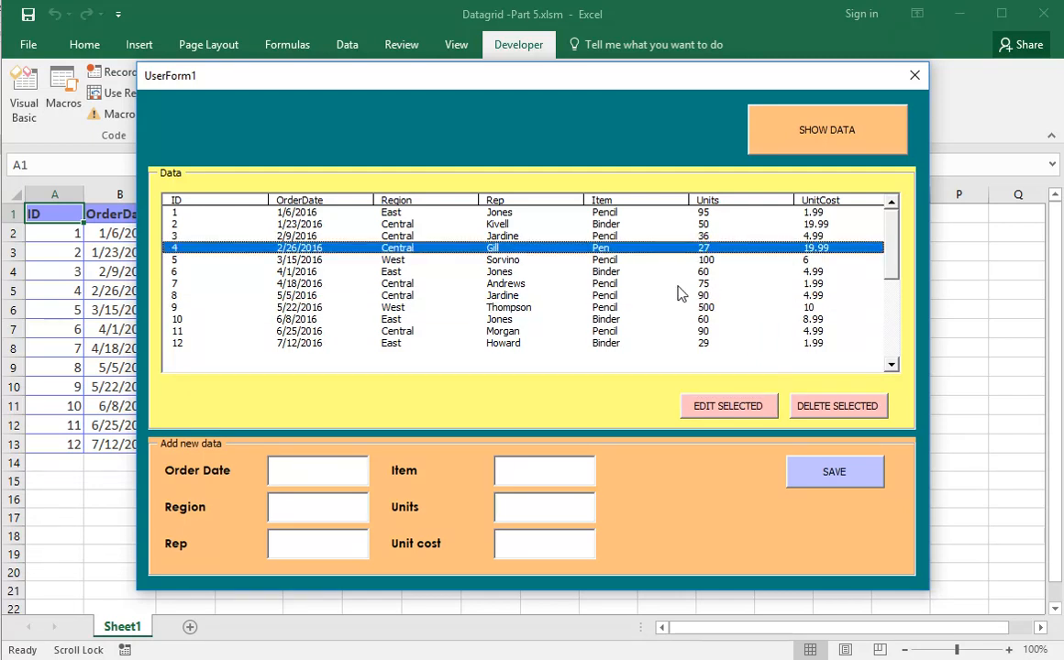
click(495, 283)
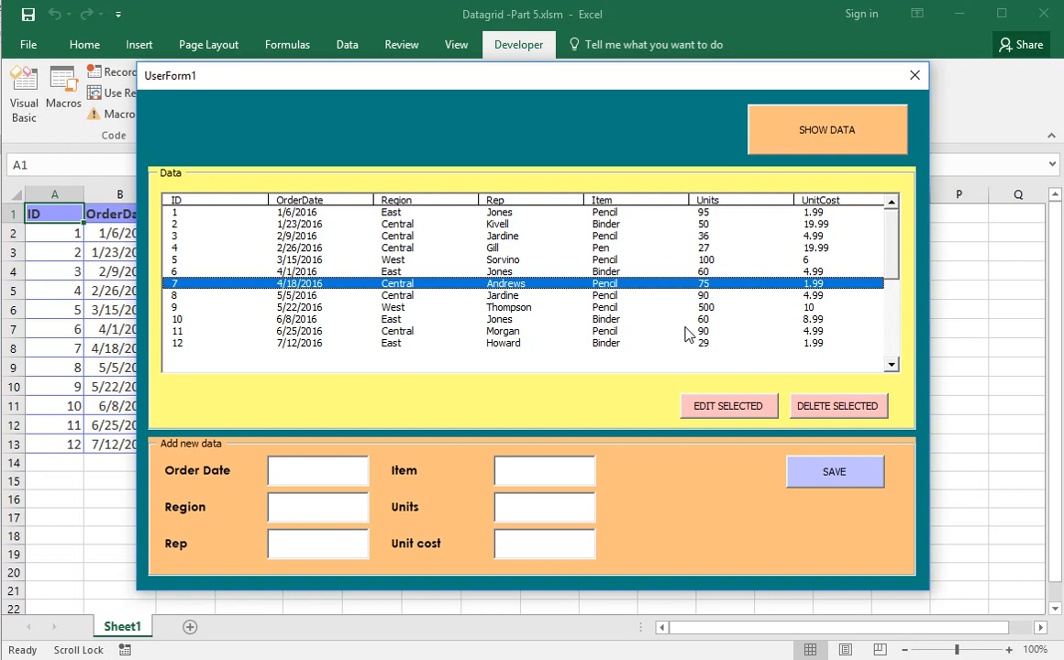